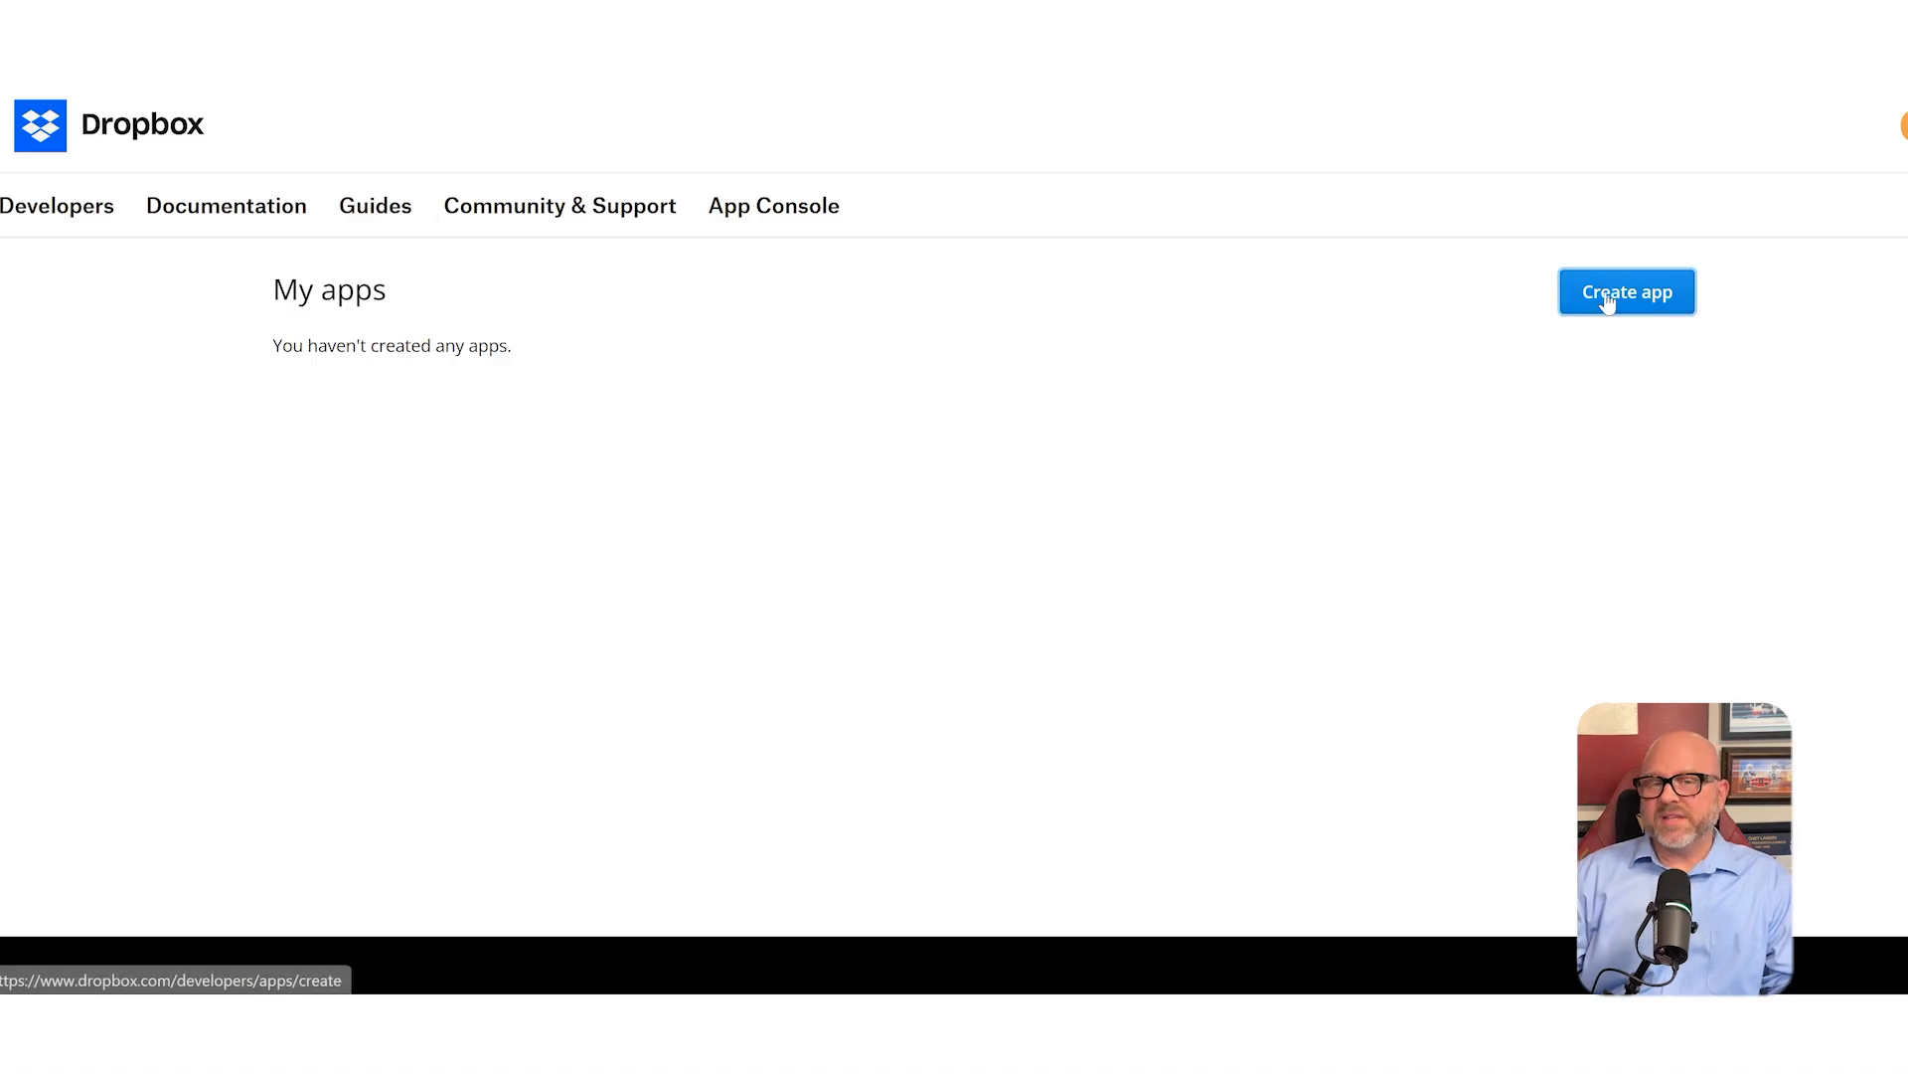
# Configure a new Scoped access, Full Dropbox app named 'n8n File Manager' and accept the terms.
pyautogui.click(1626, 293)
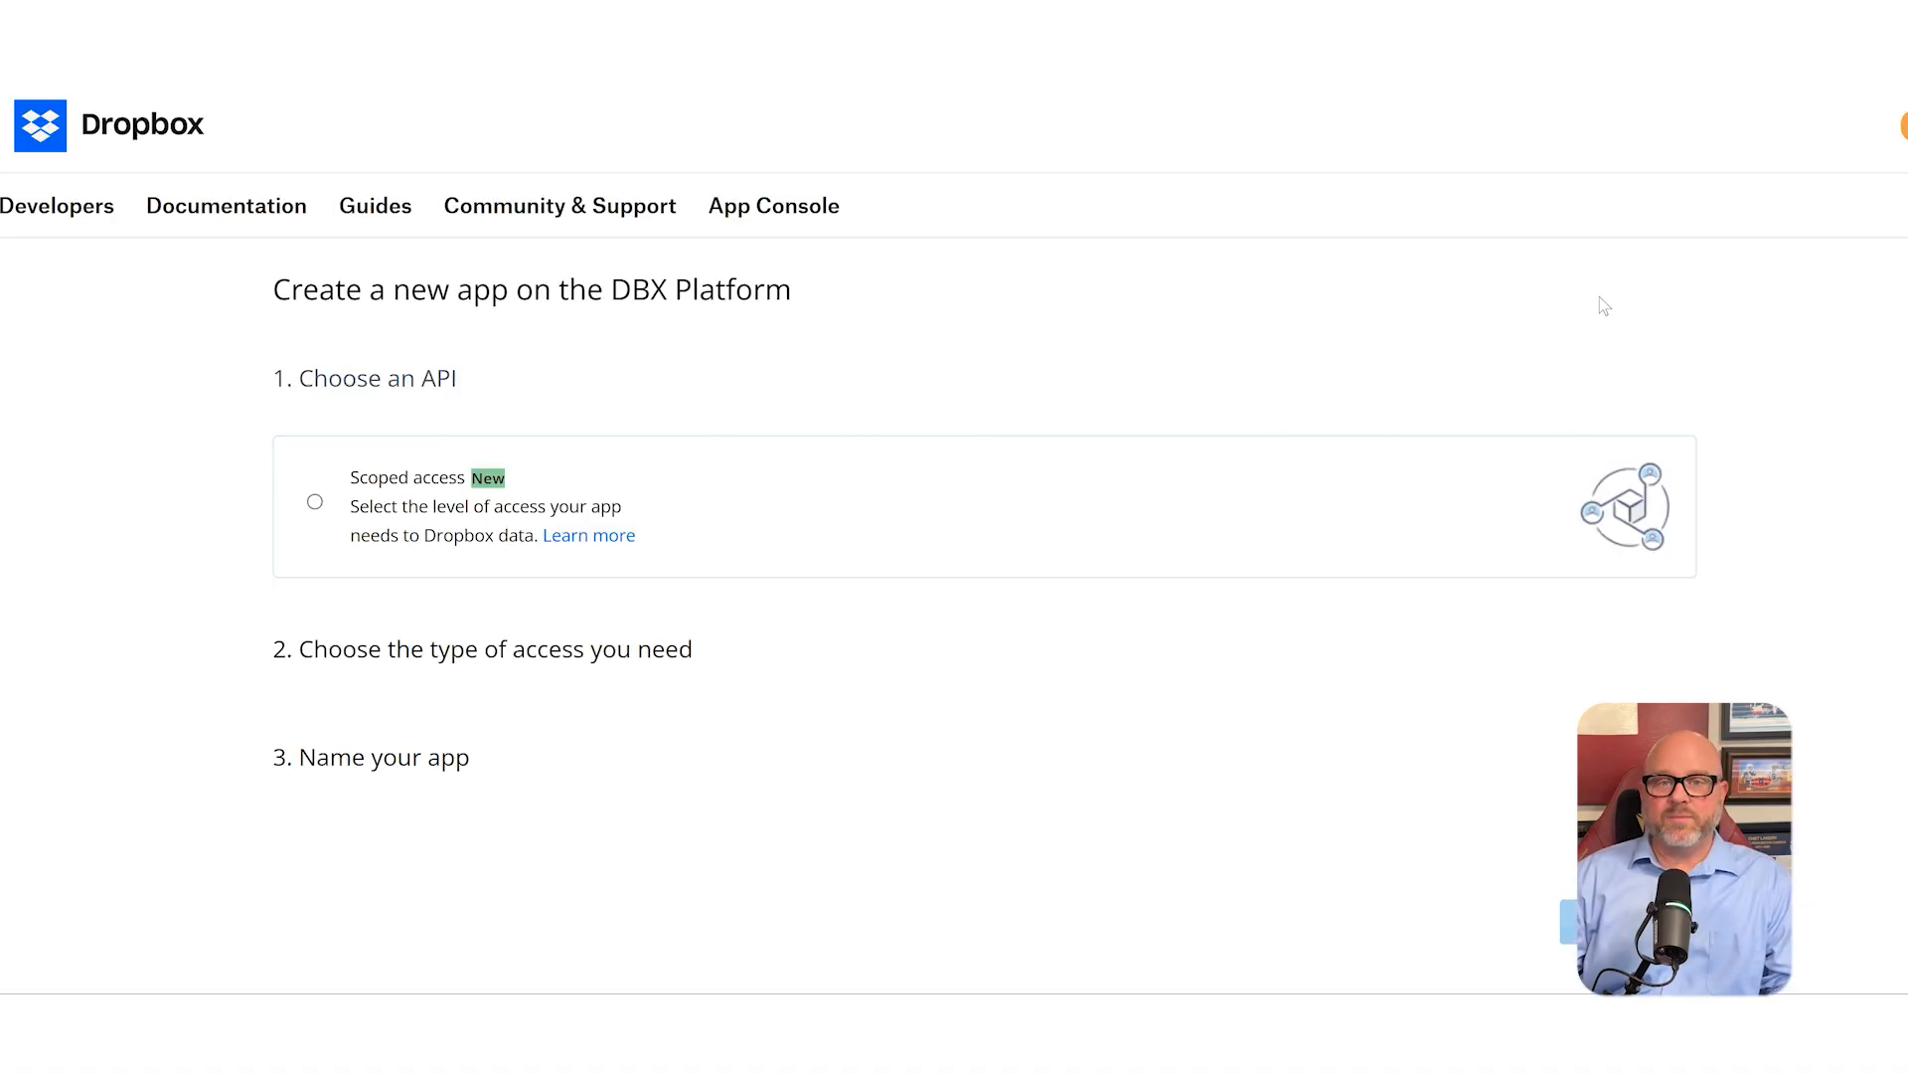
pyautogui.moveTo(1047, 497)
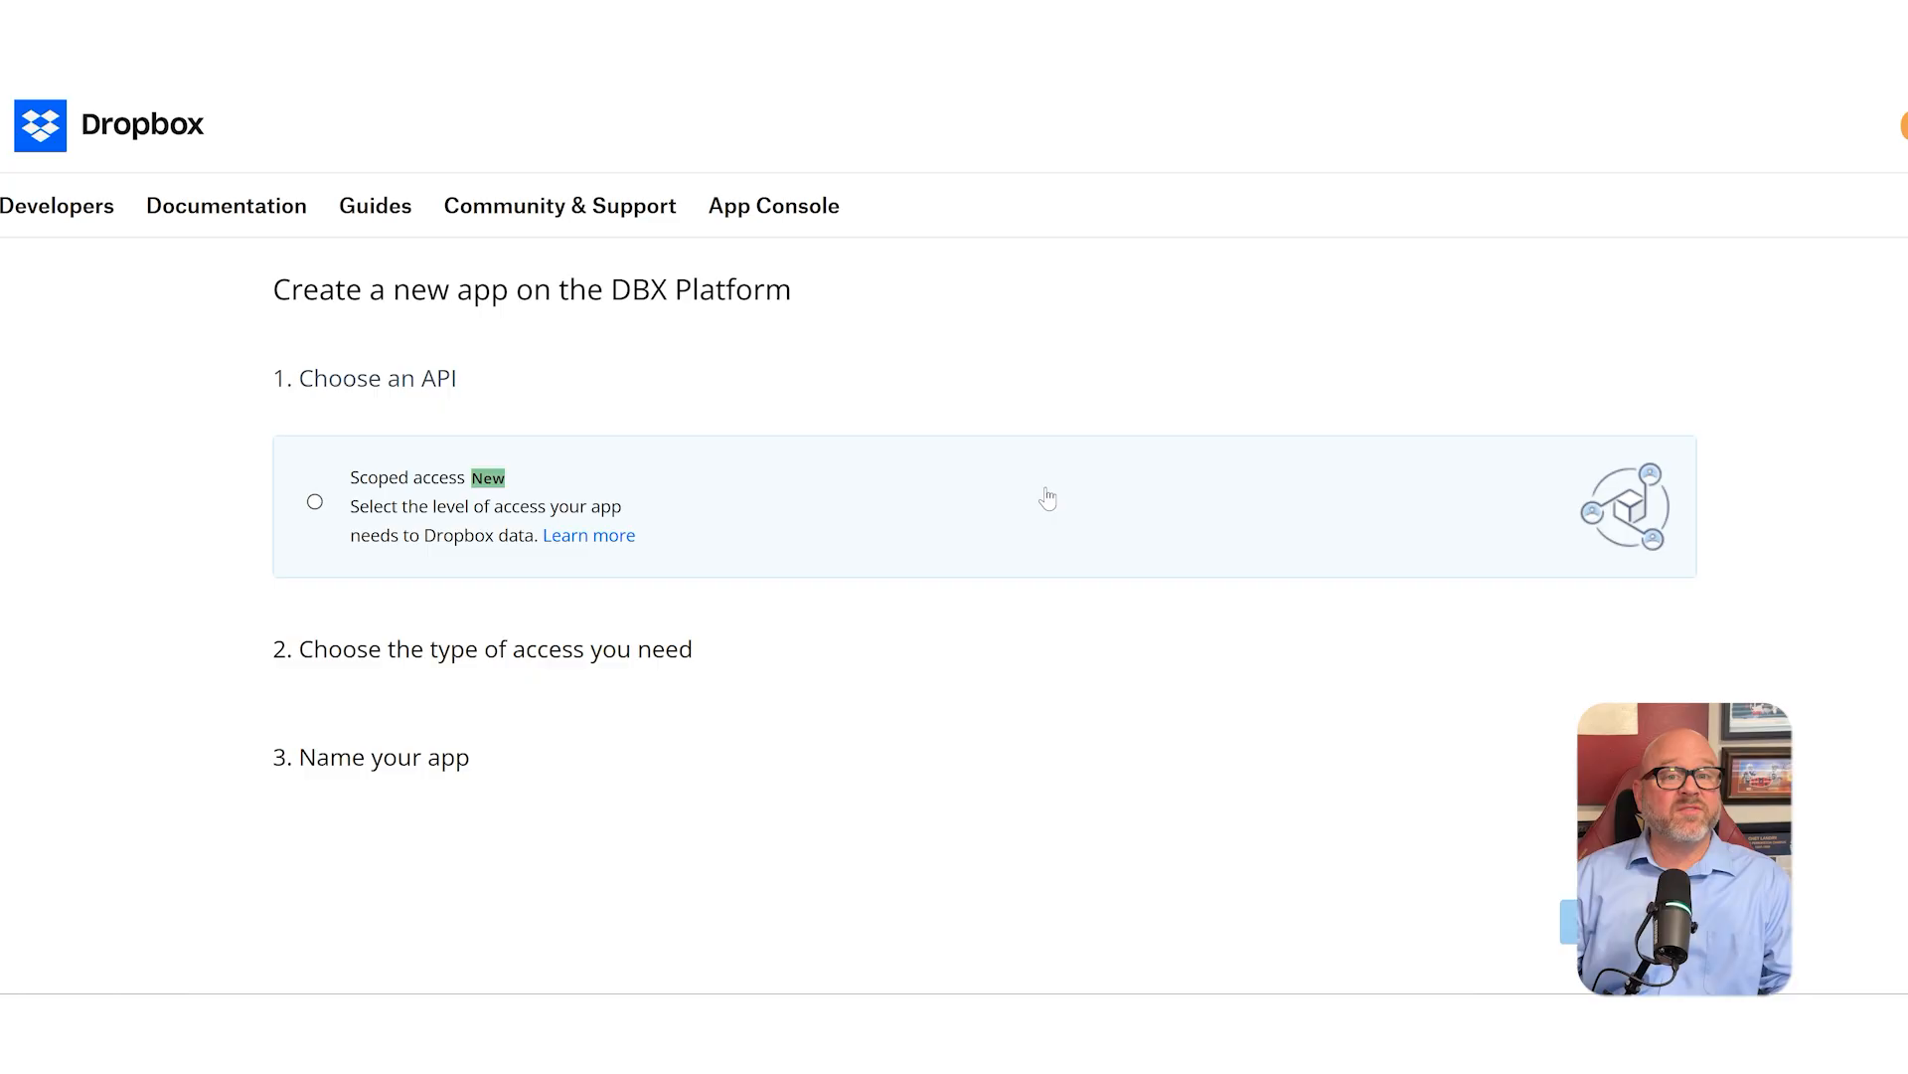
pyautogui.moveTo(1143, 430)
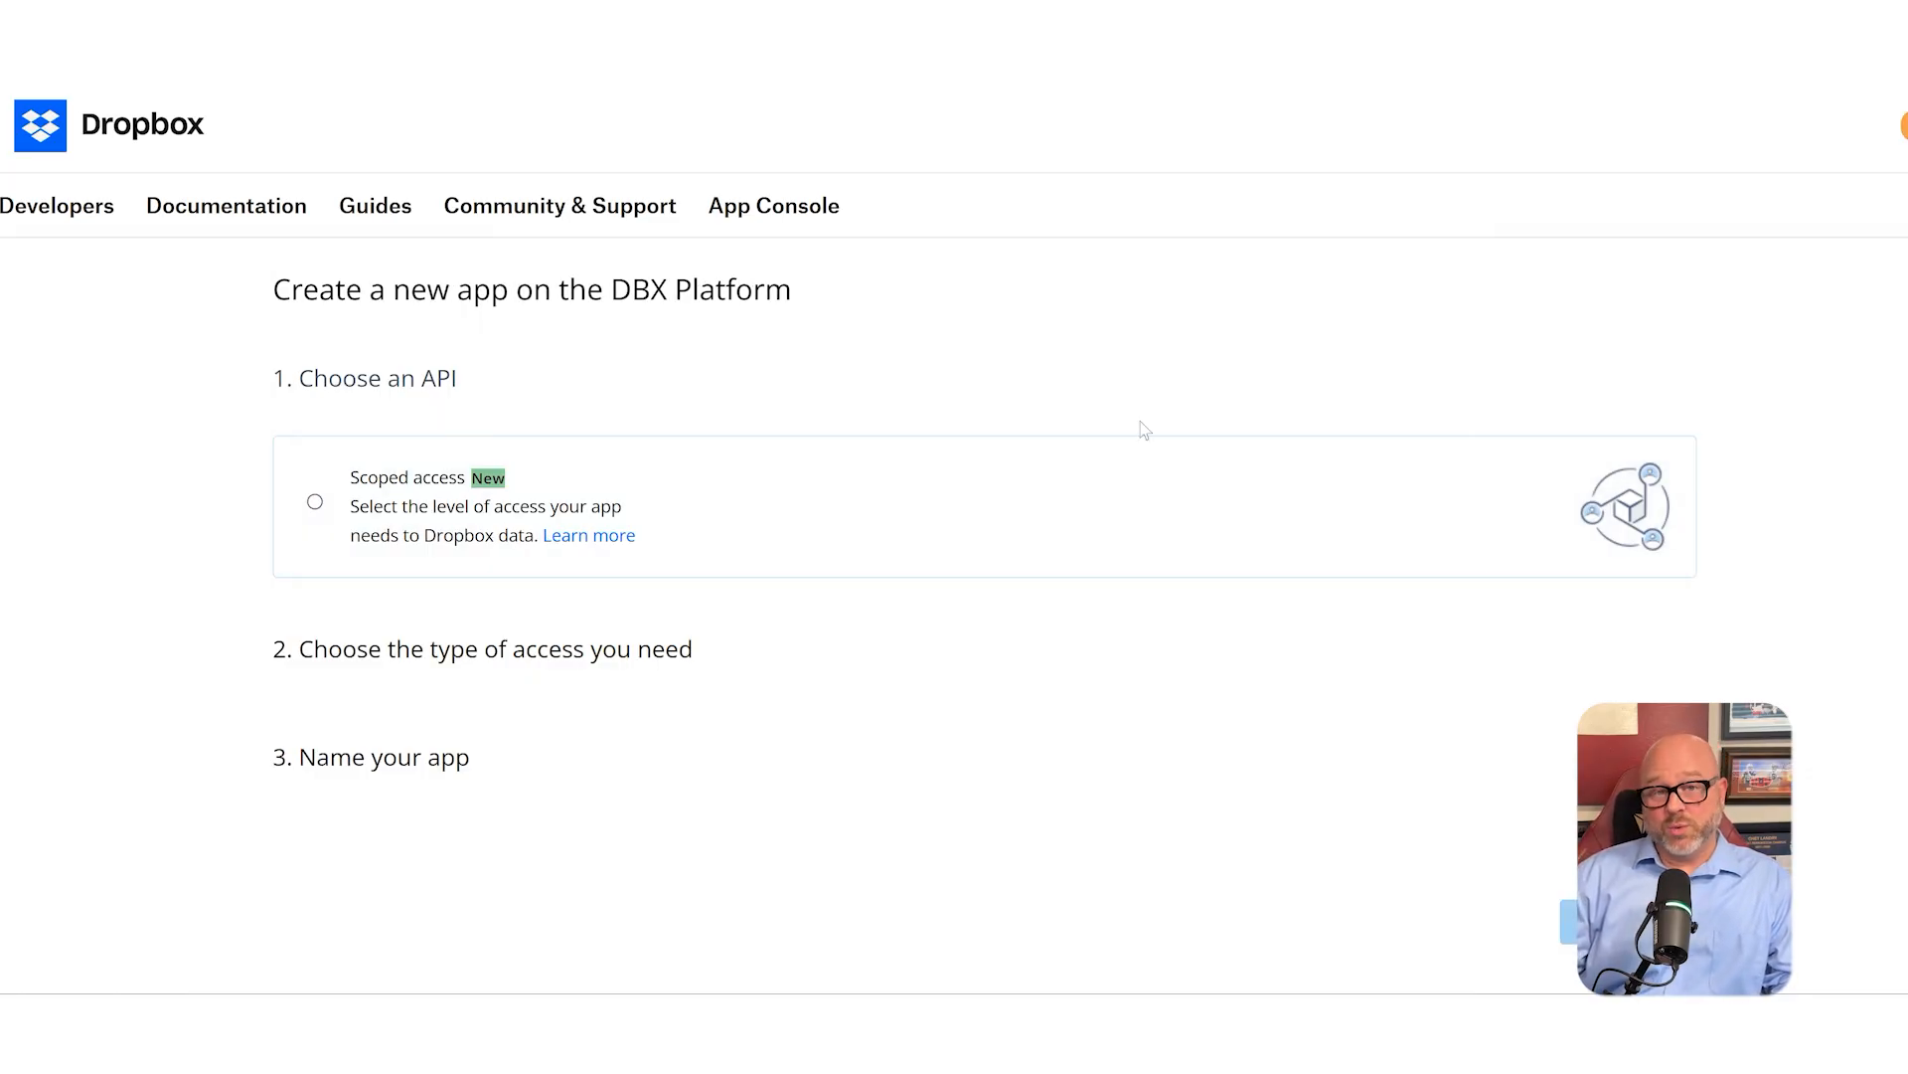
pyautogui.moveTo(1004, 541)
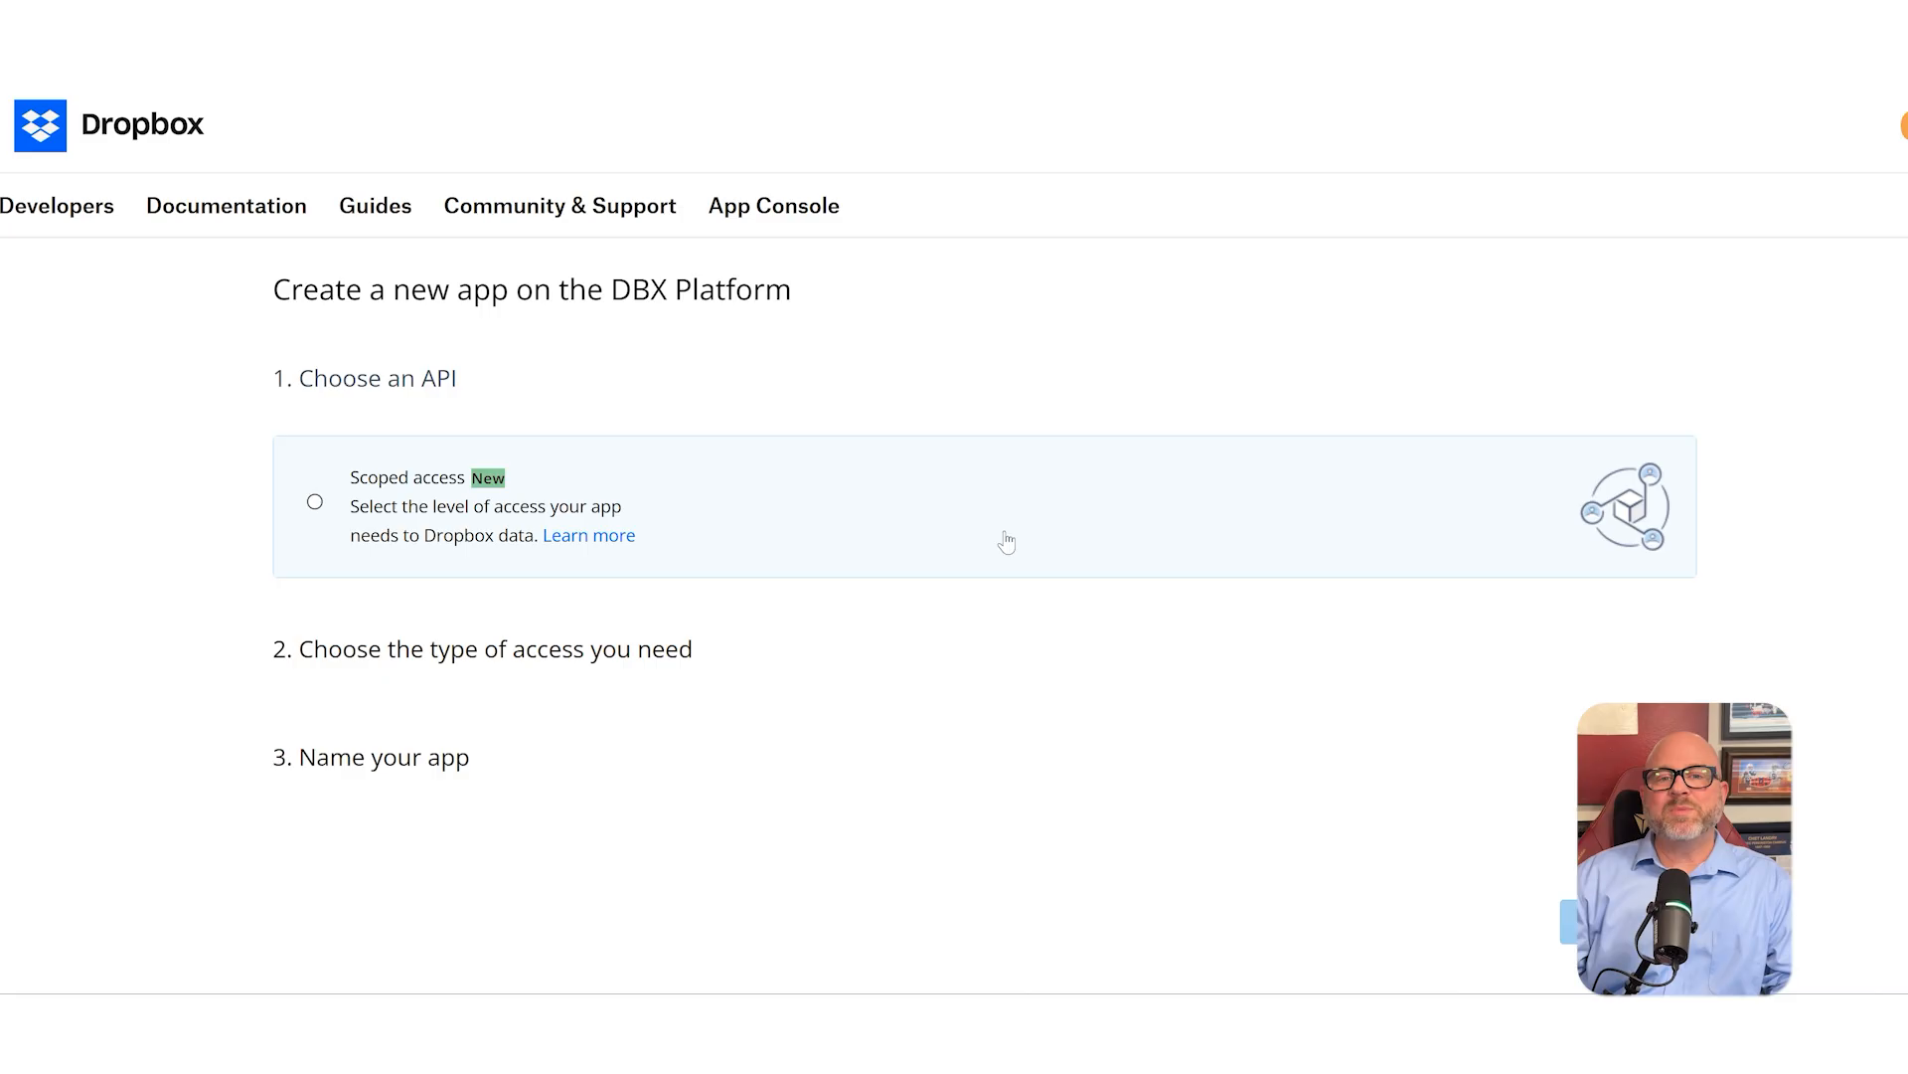
pyautogui.click(315, 504)
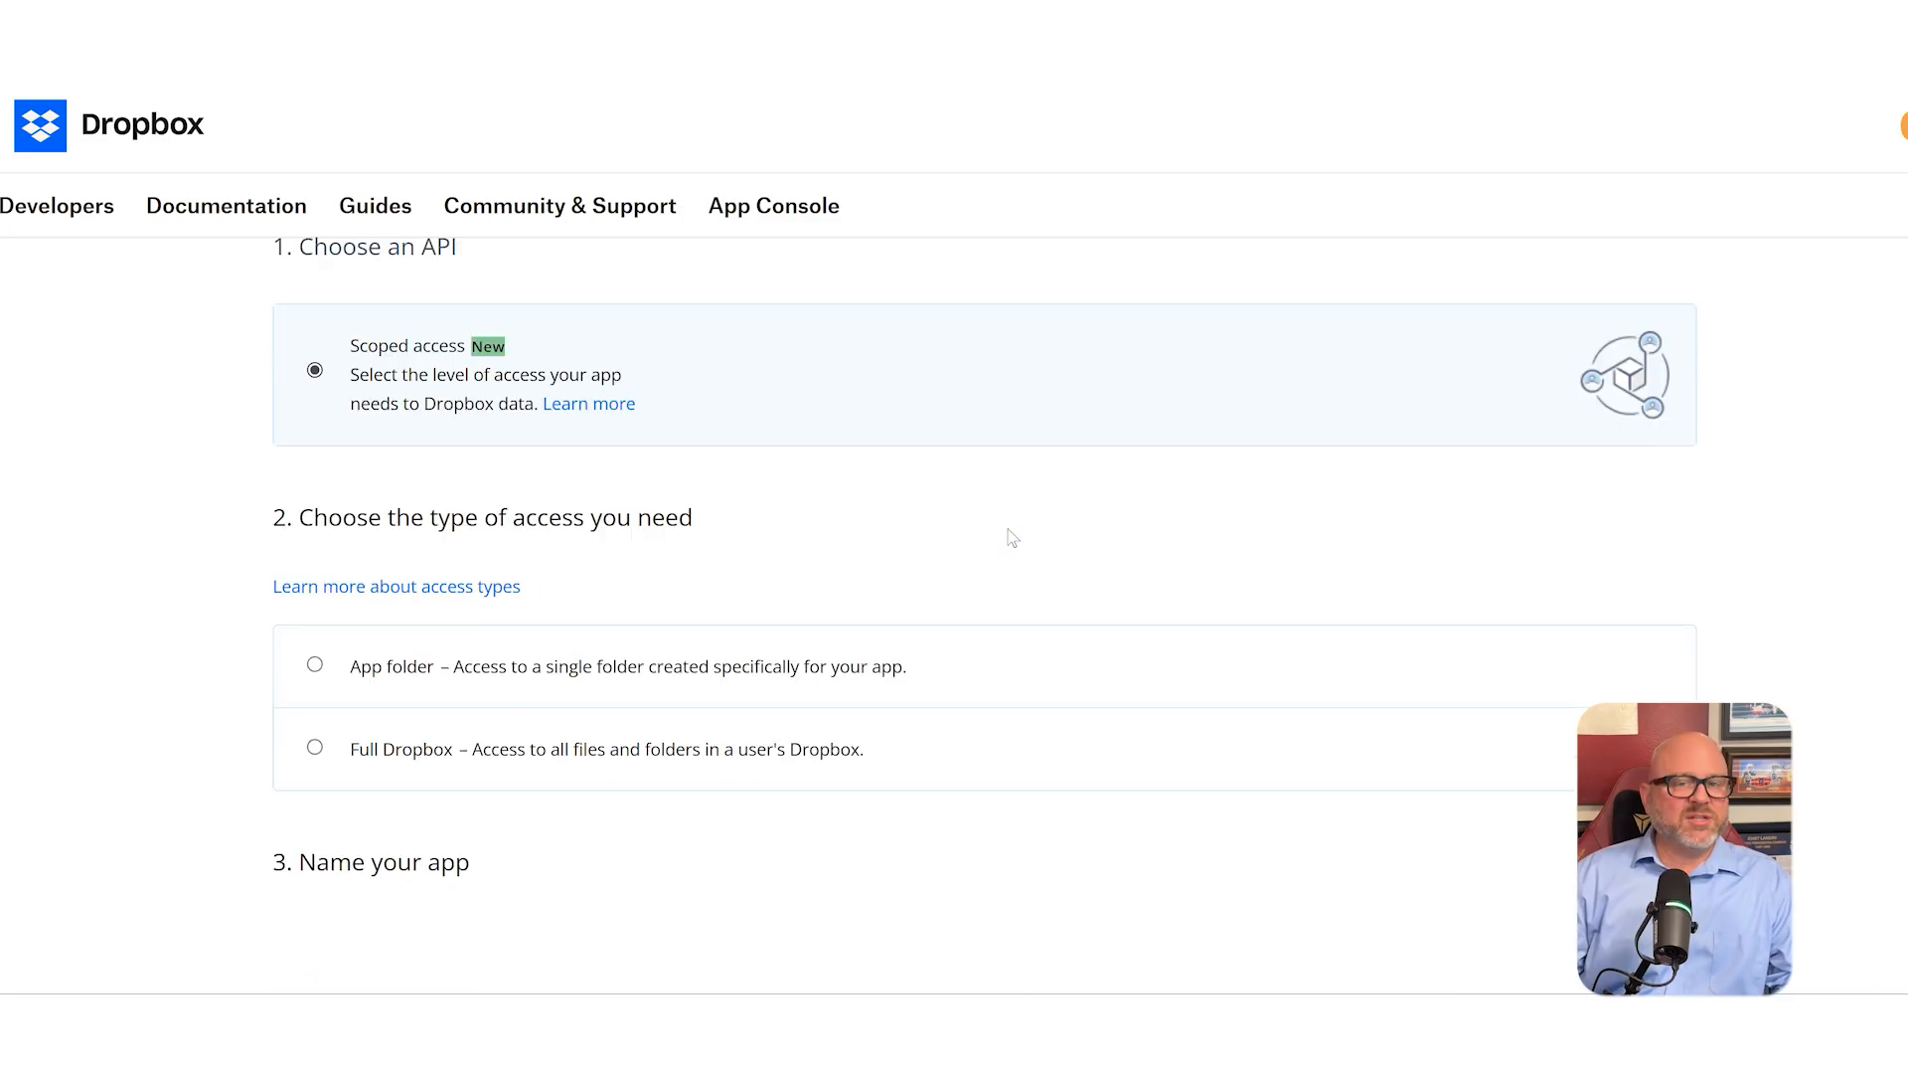
pyautogui.scroll(-3)
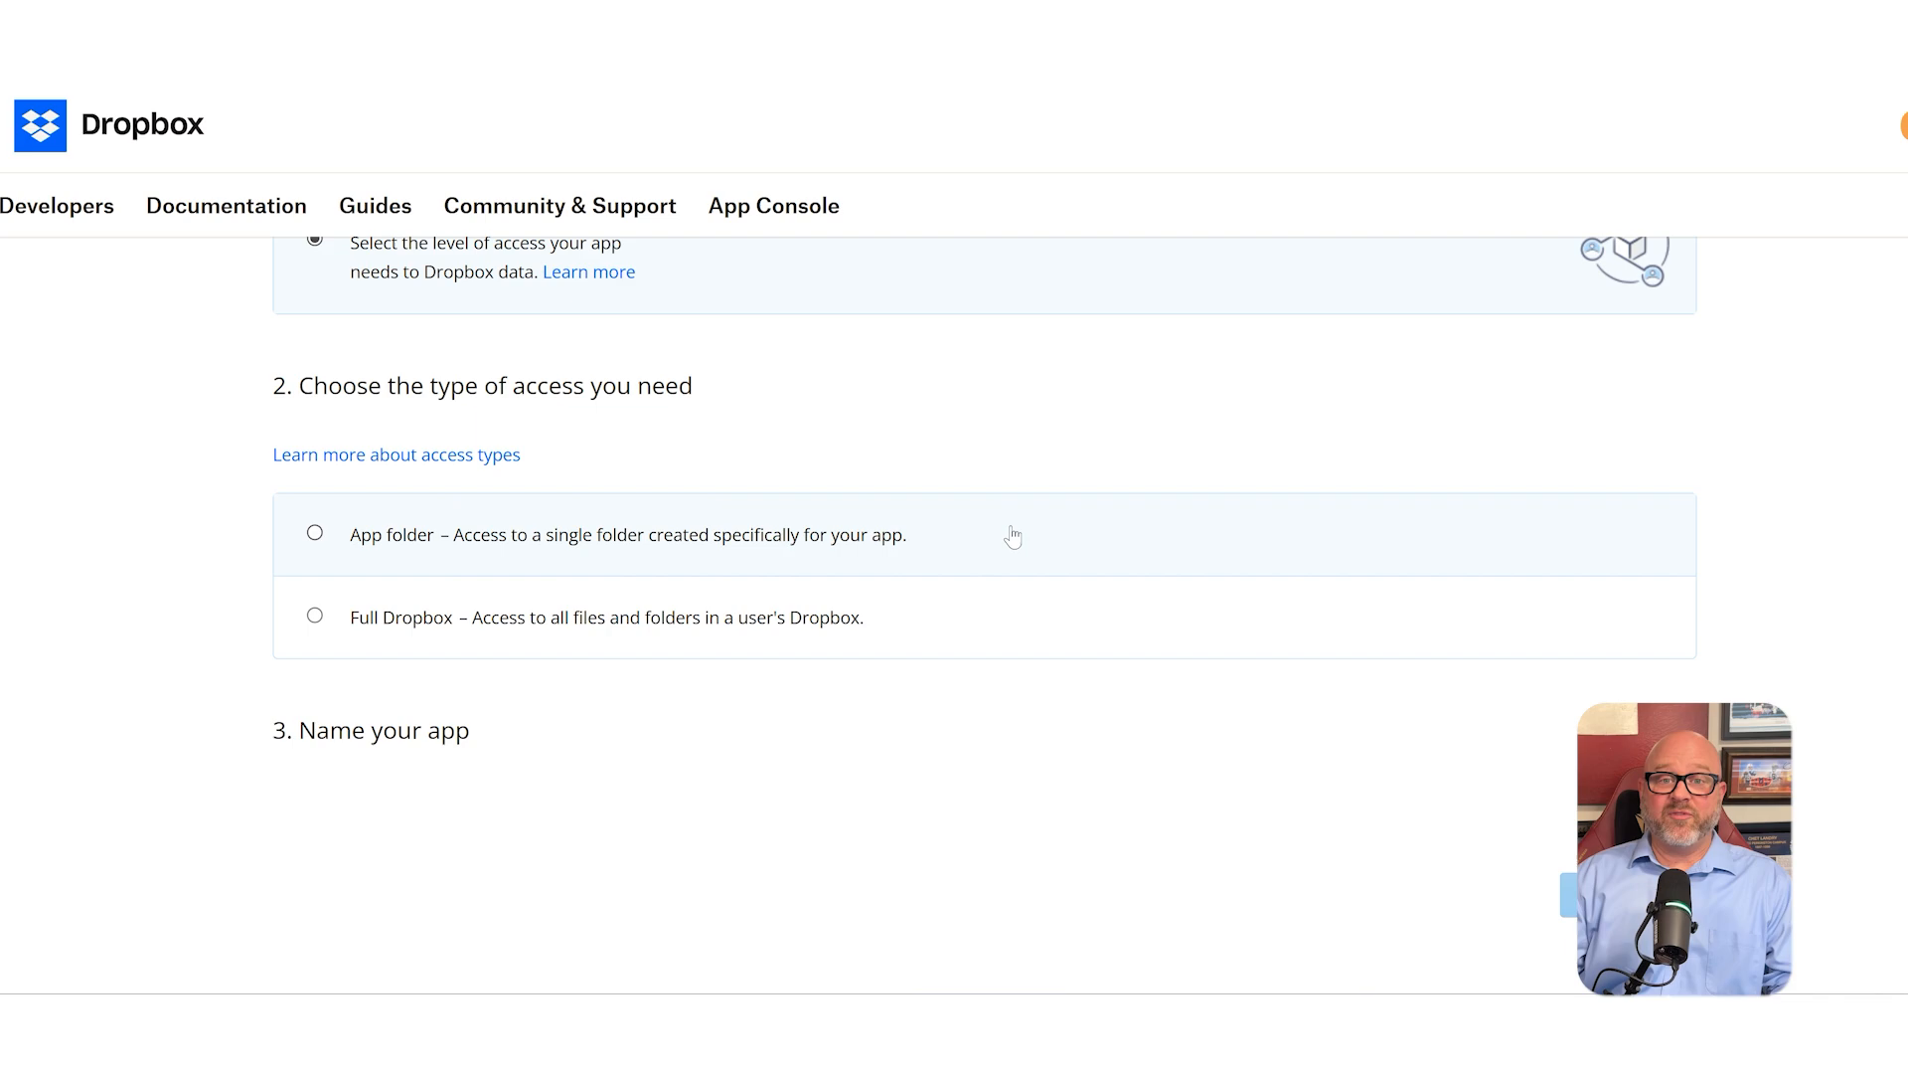
pyautogui.moveTo(993, 616)
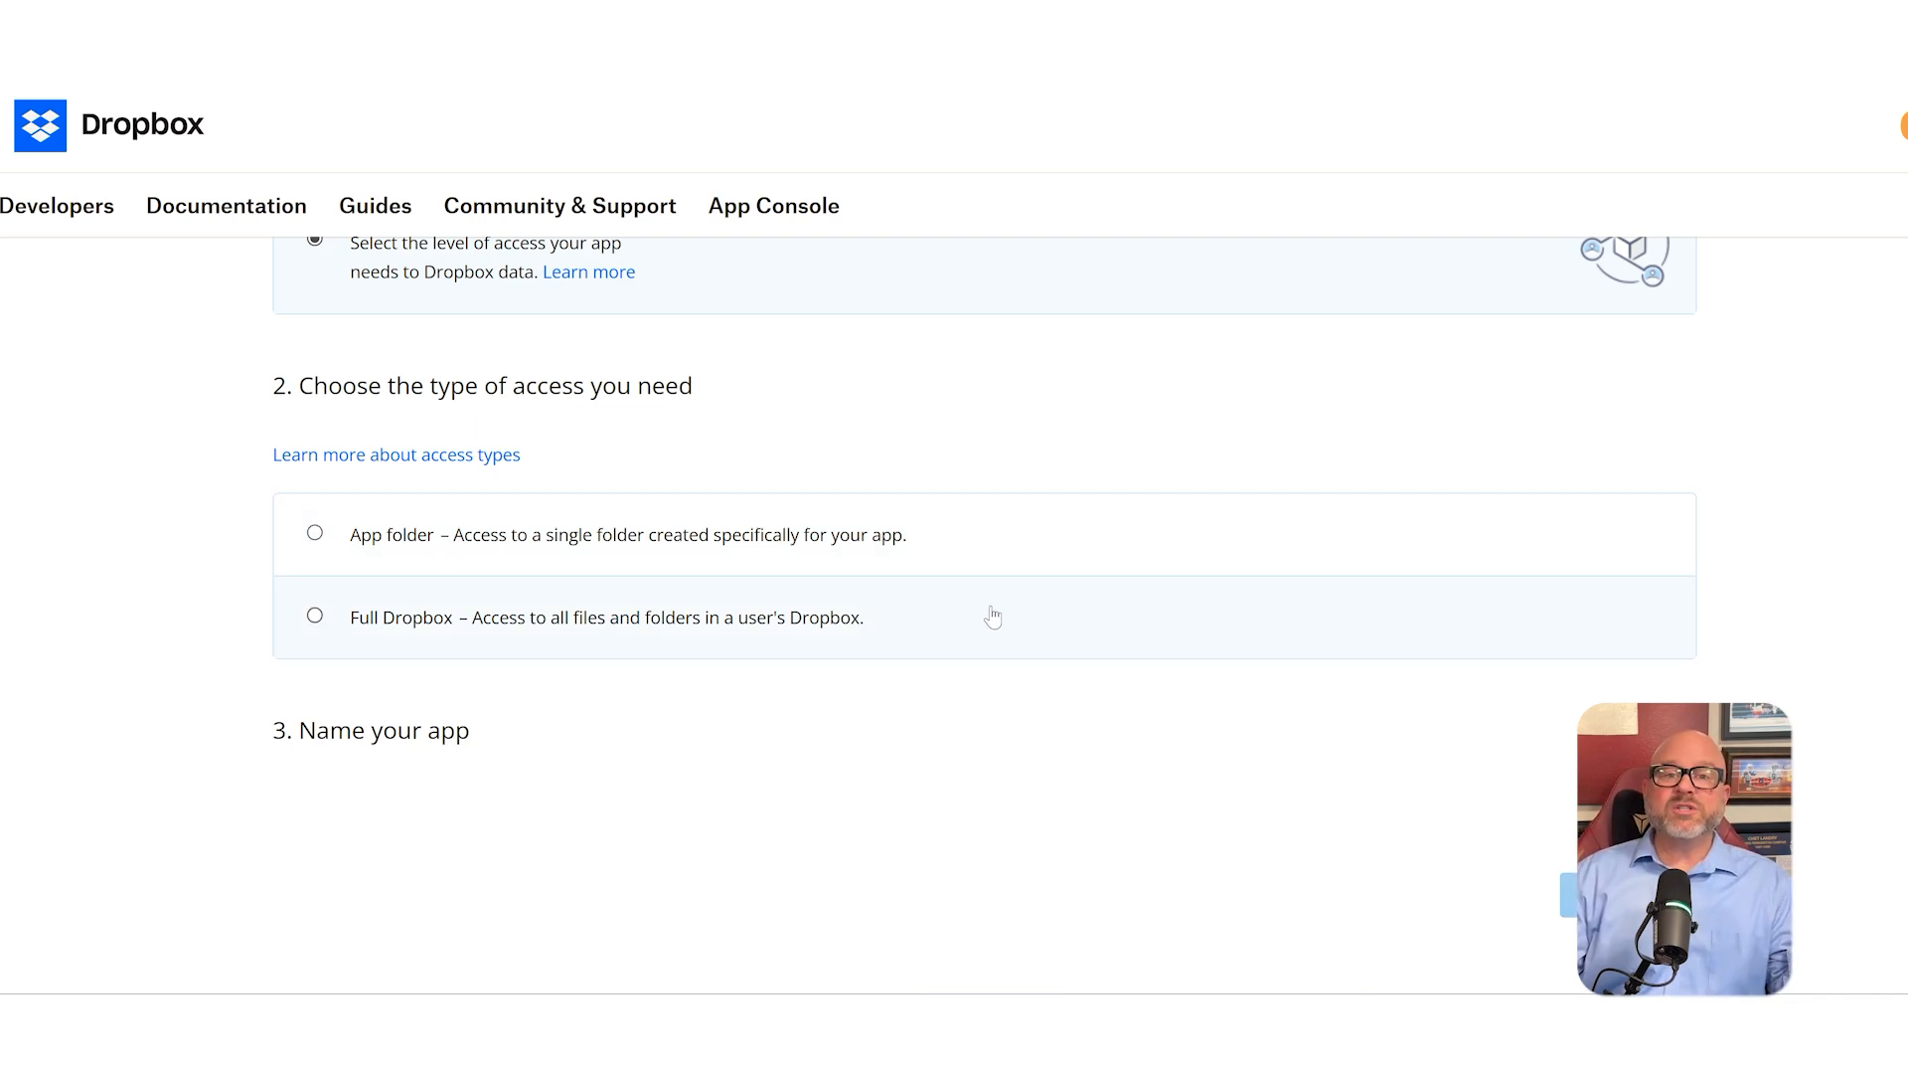
pyautogui.click(314, 614)
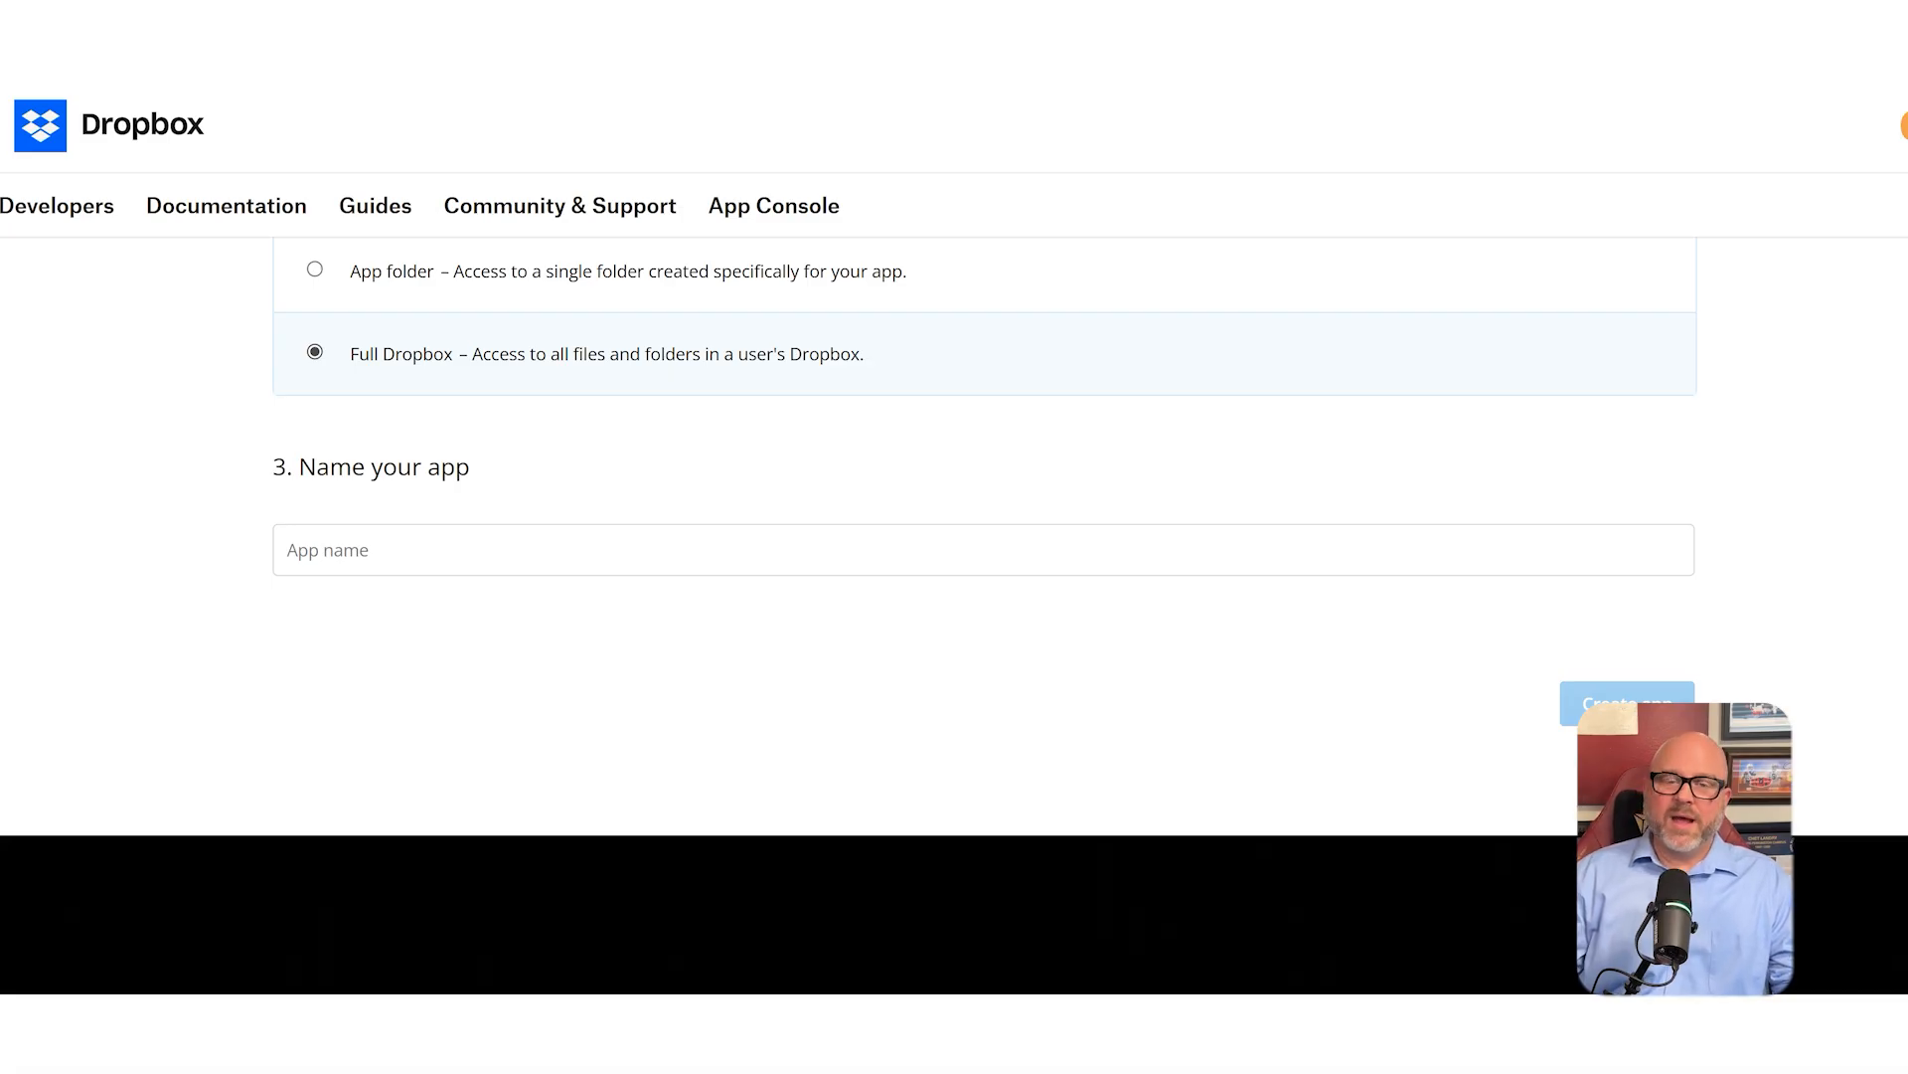
pyautogui.write('n8n File Manager')
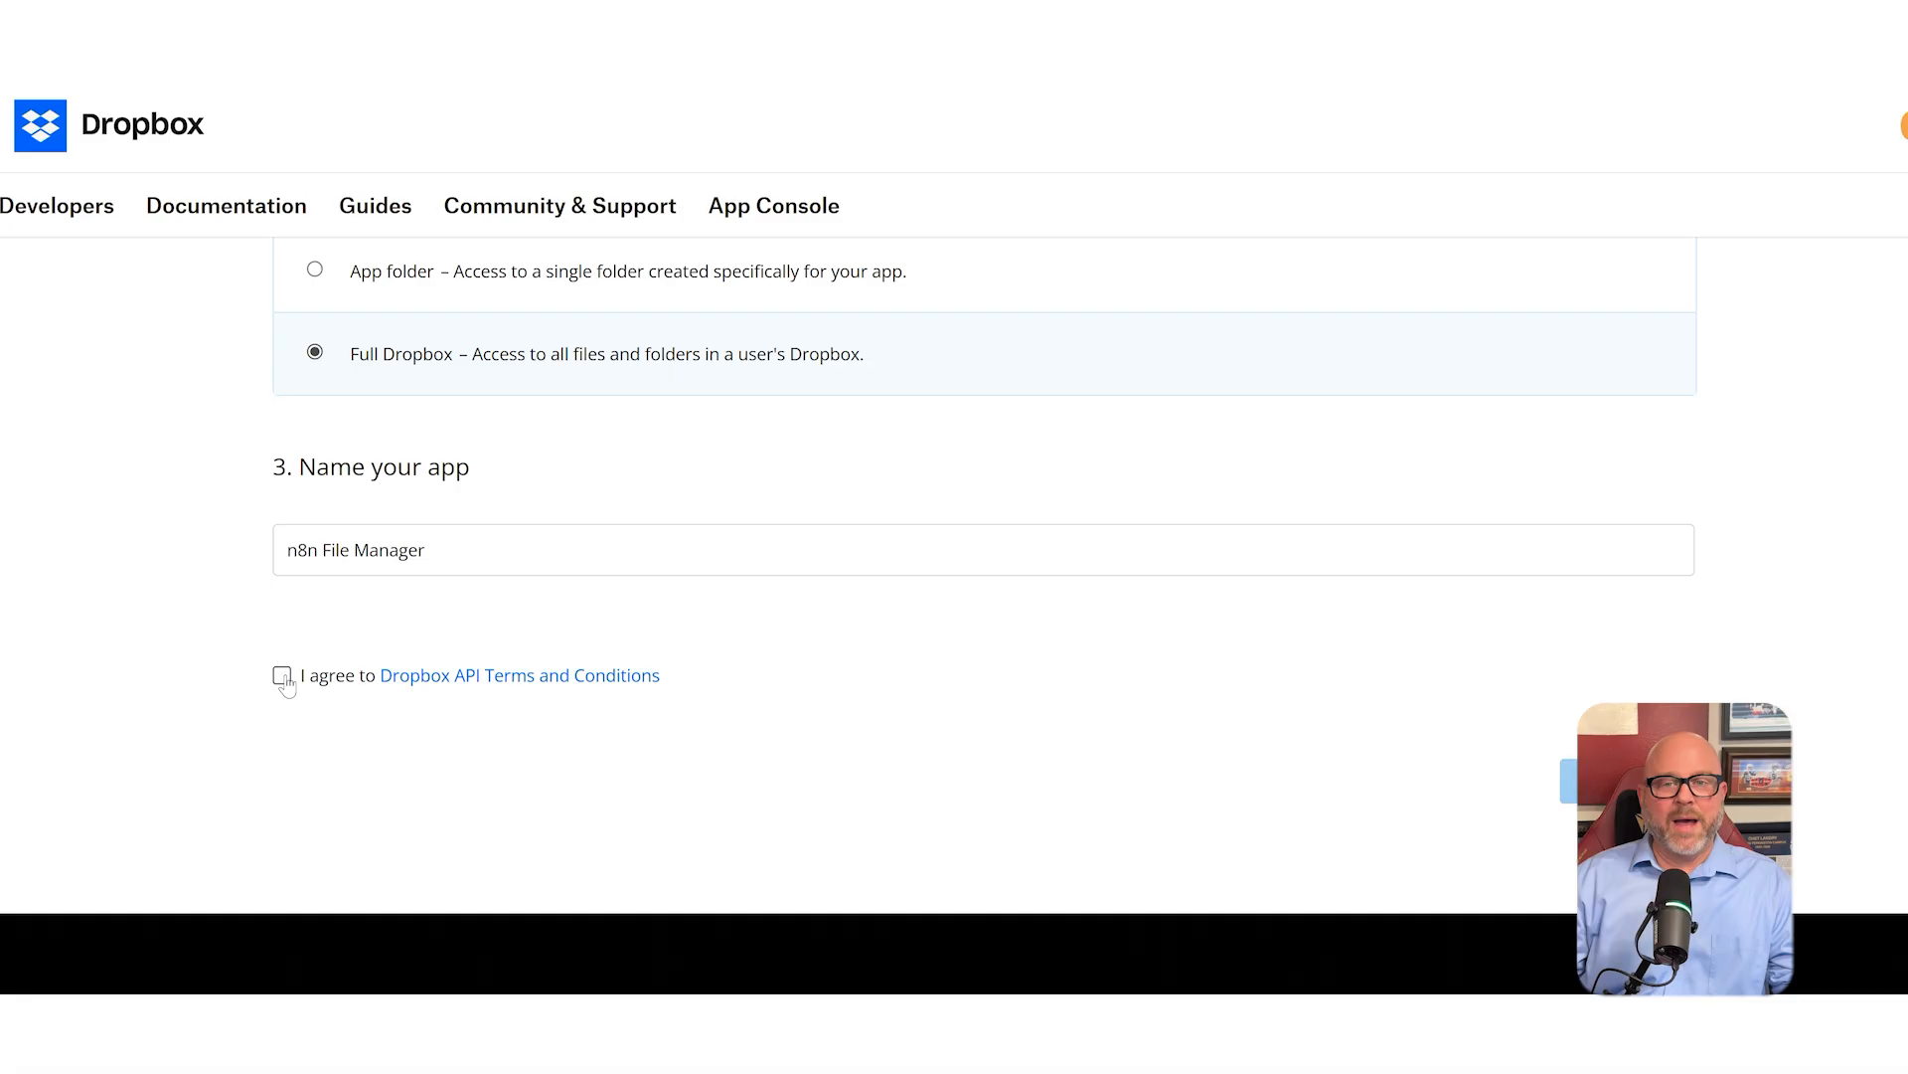
pyautogui.click(281, 674)
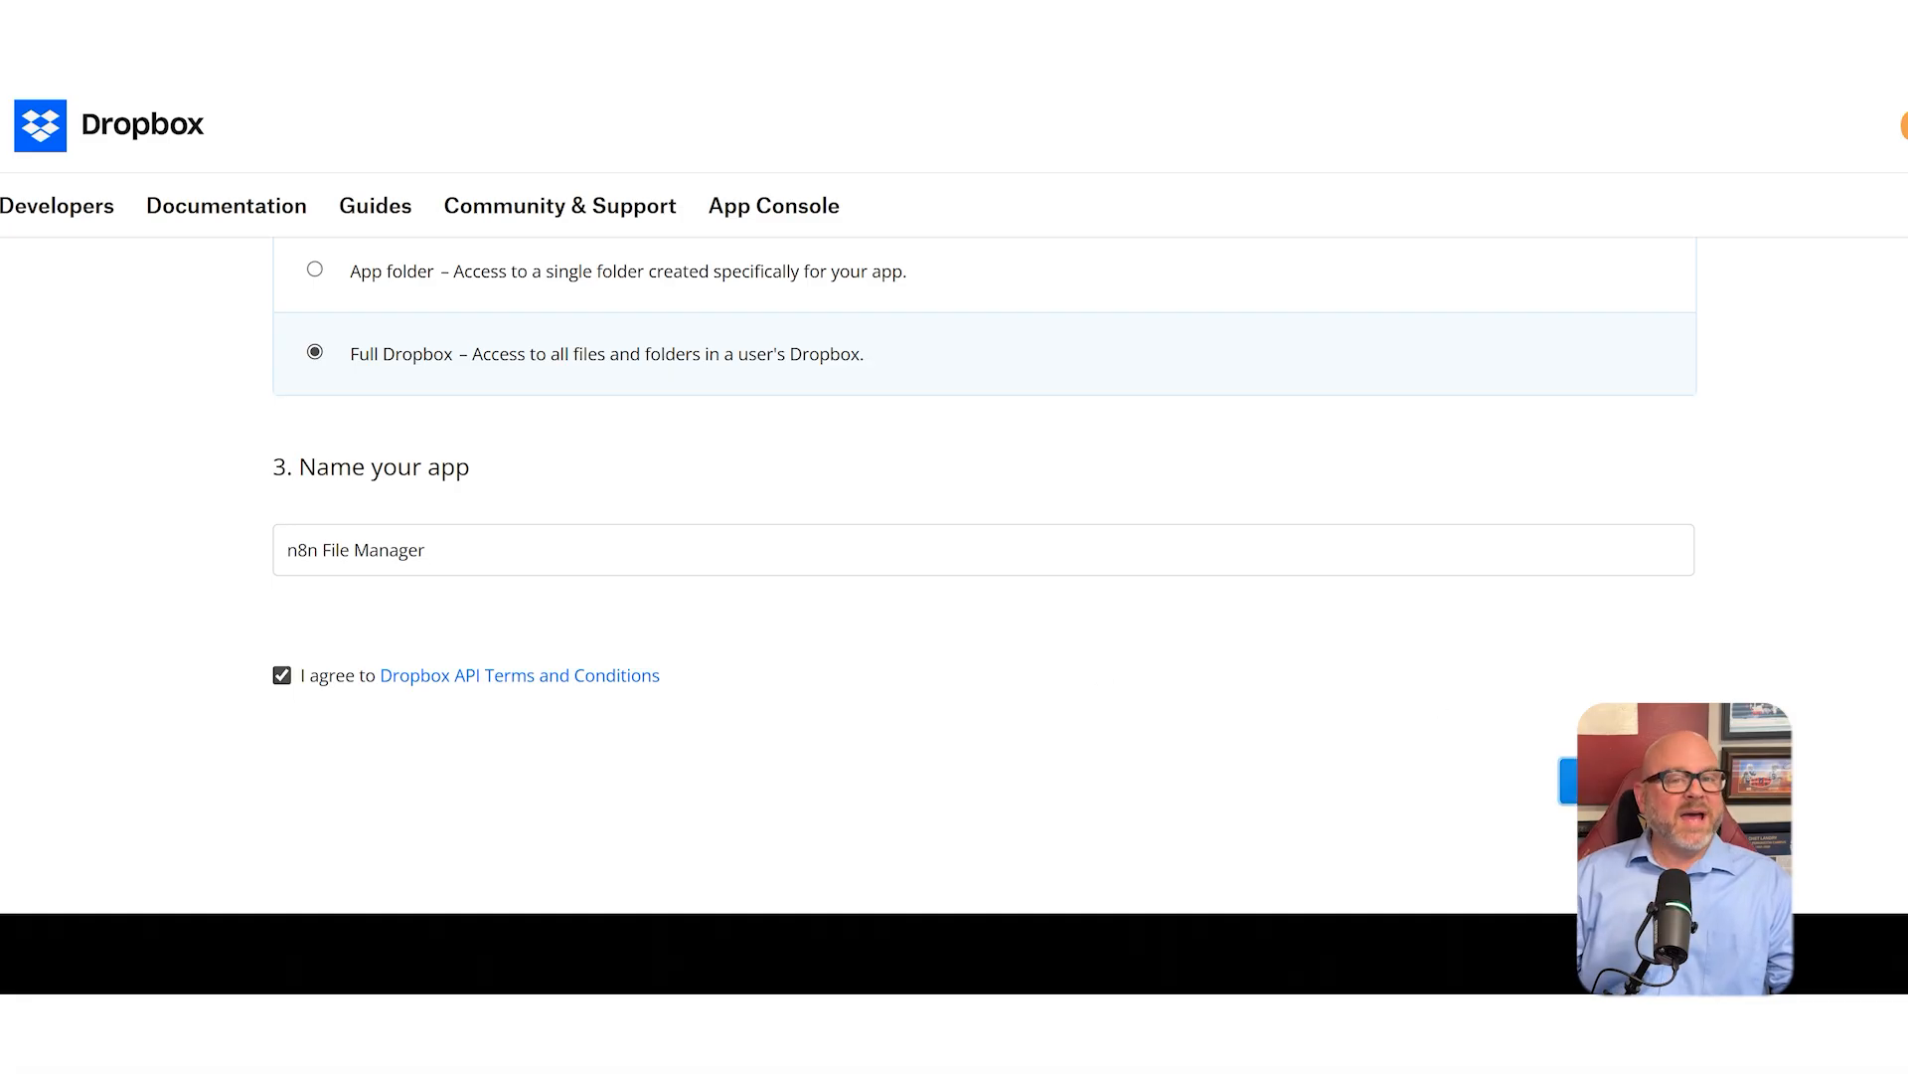
# Create the app and generate an OAuth 2 access token in its Settings.
pyautogui.click(1574, 781)
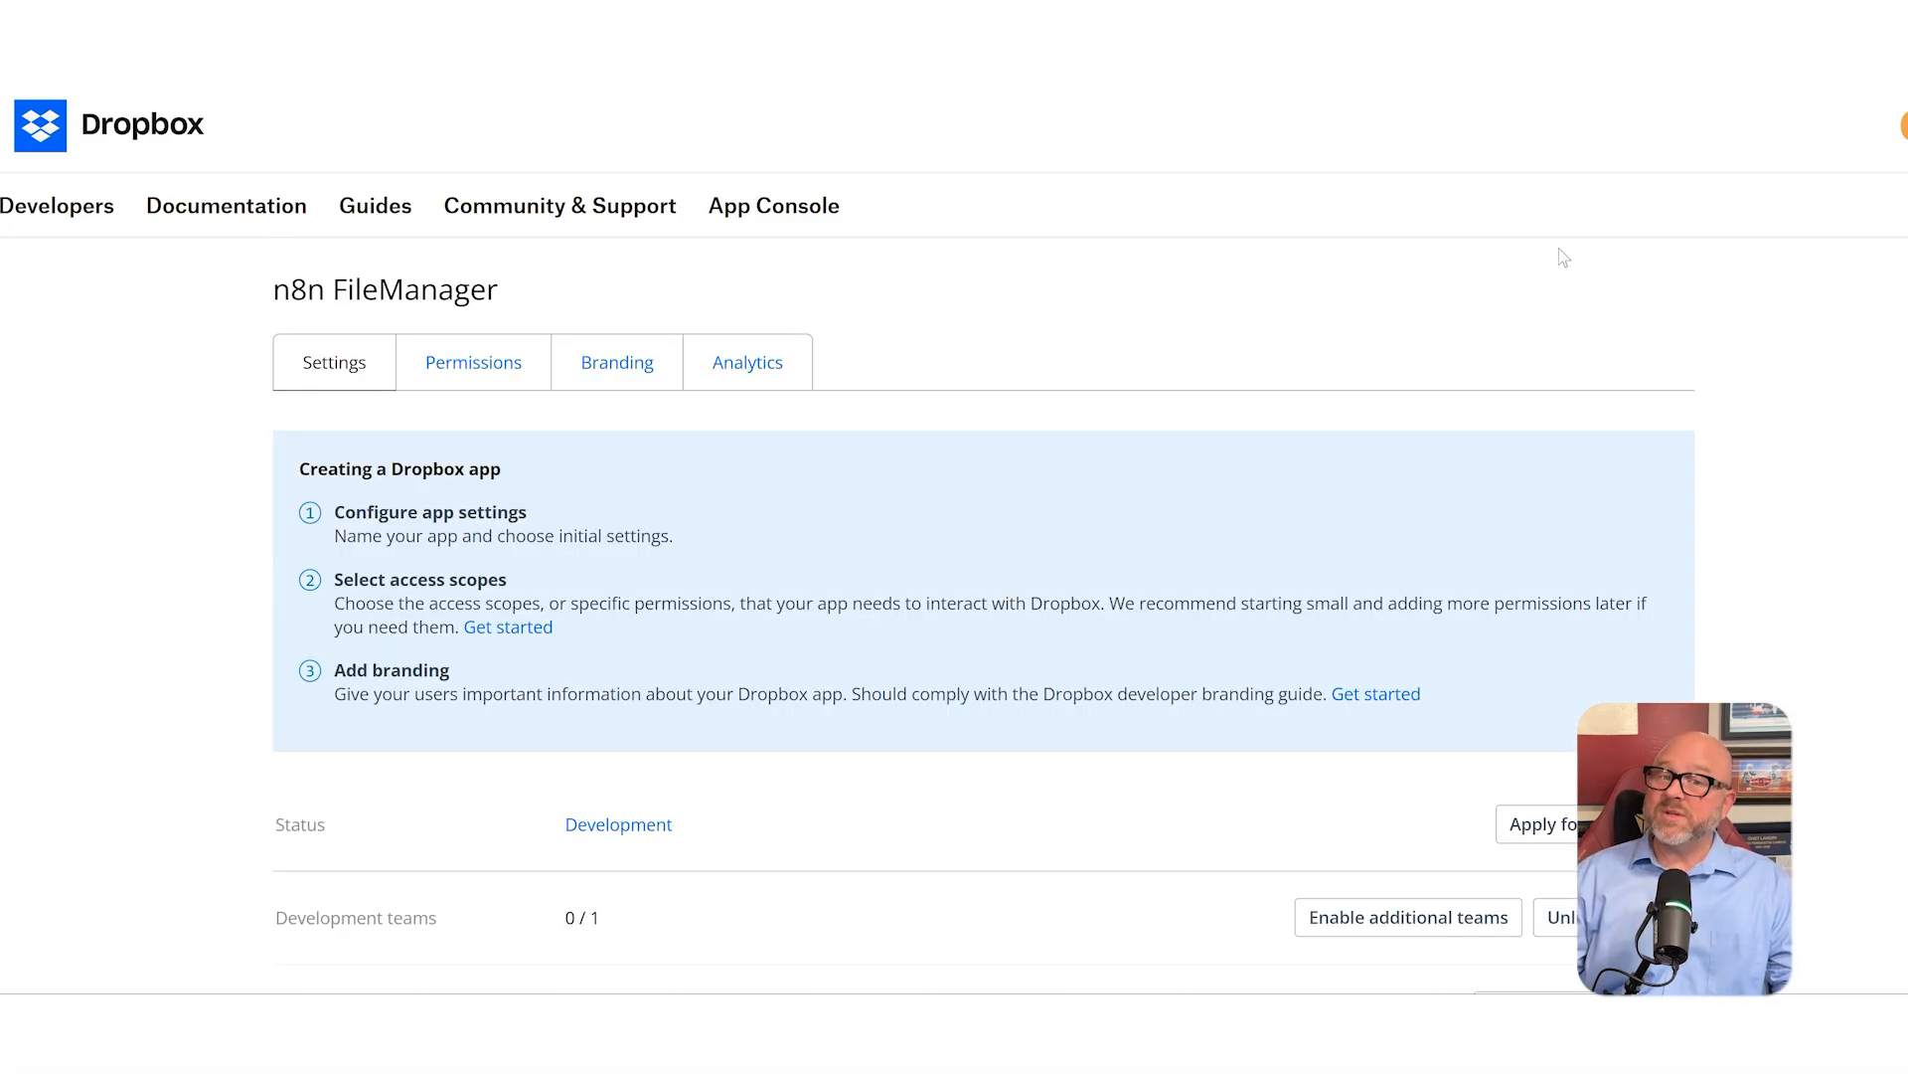
pyautogui.scroll(-3)
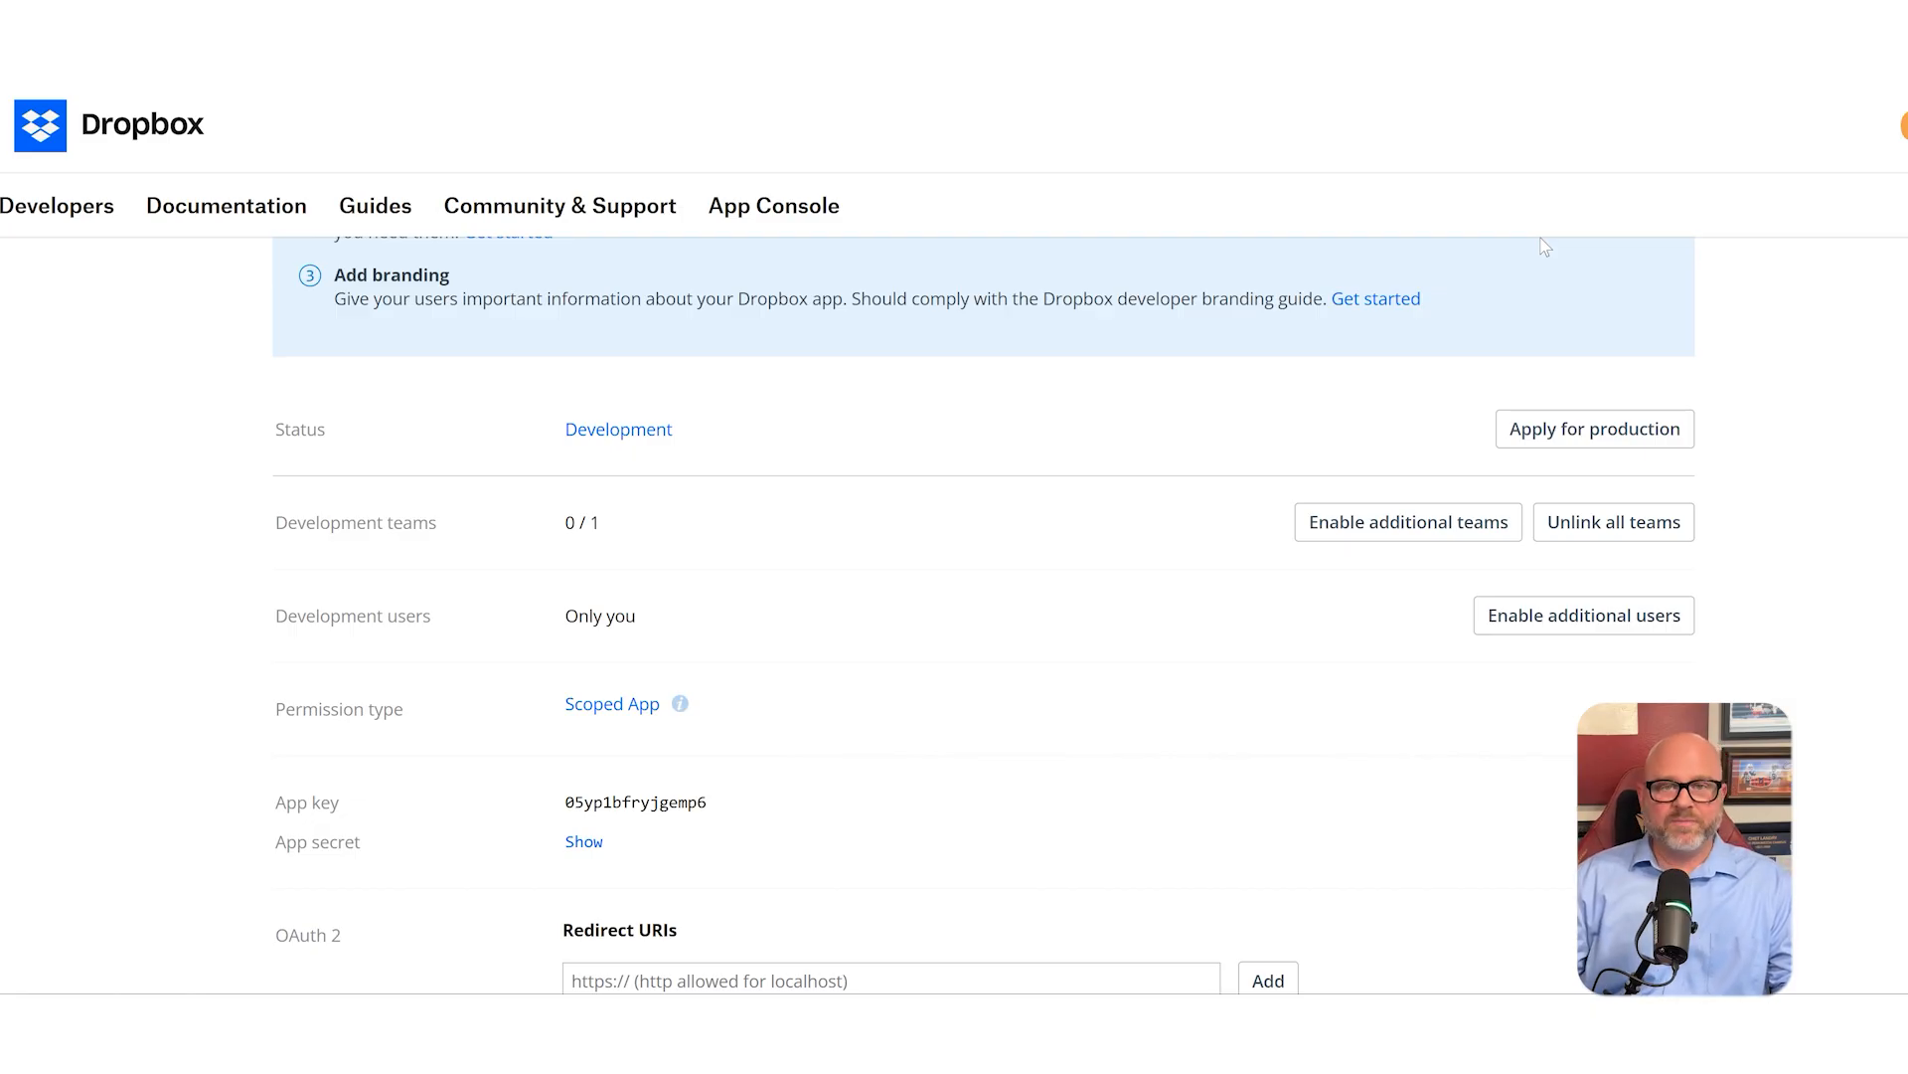
pyautogui.scroll(-3)
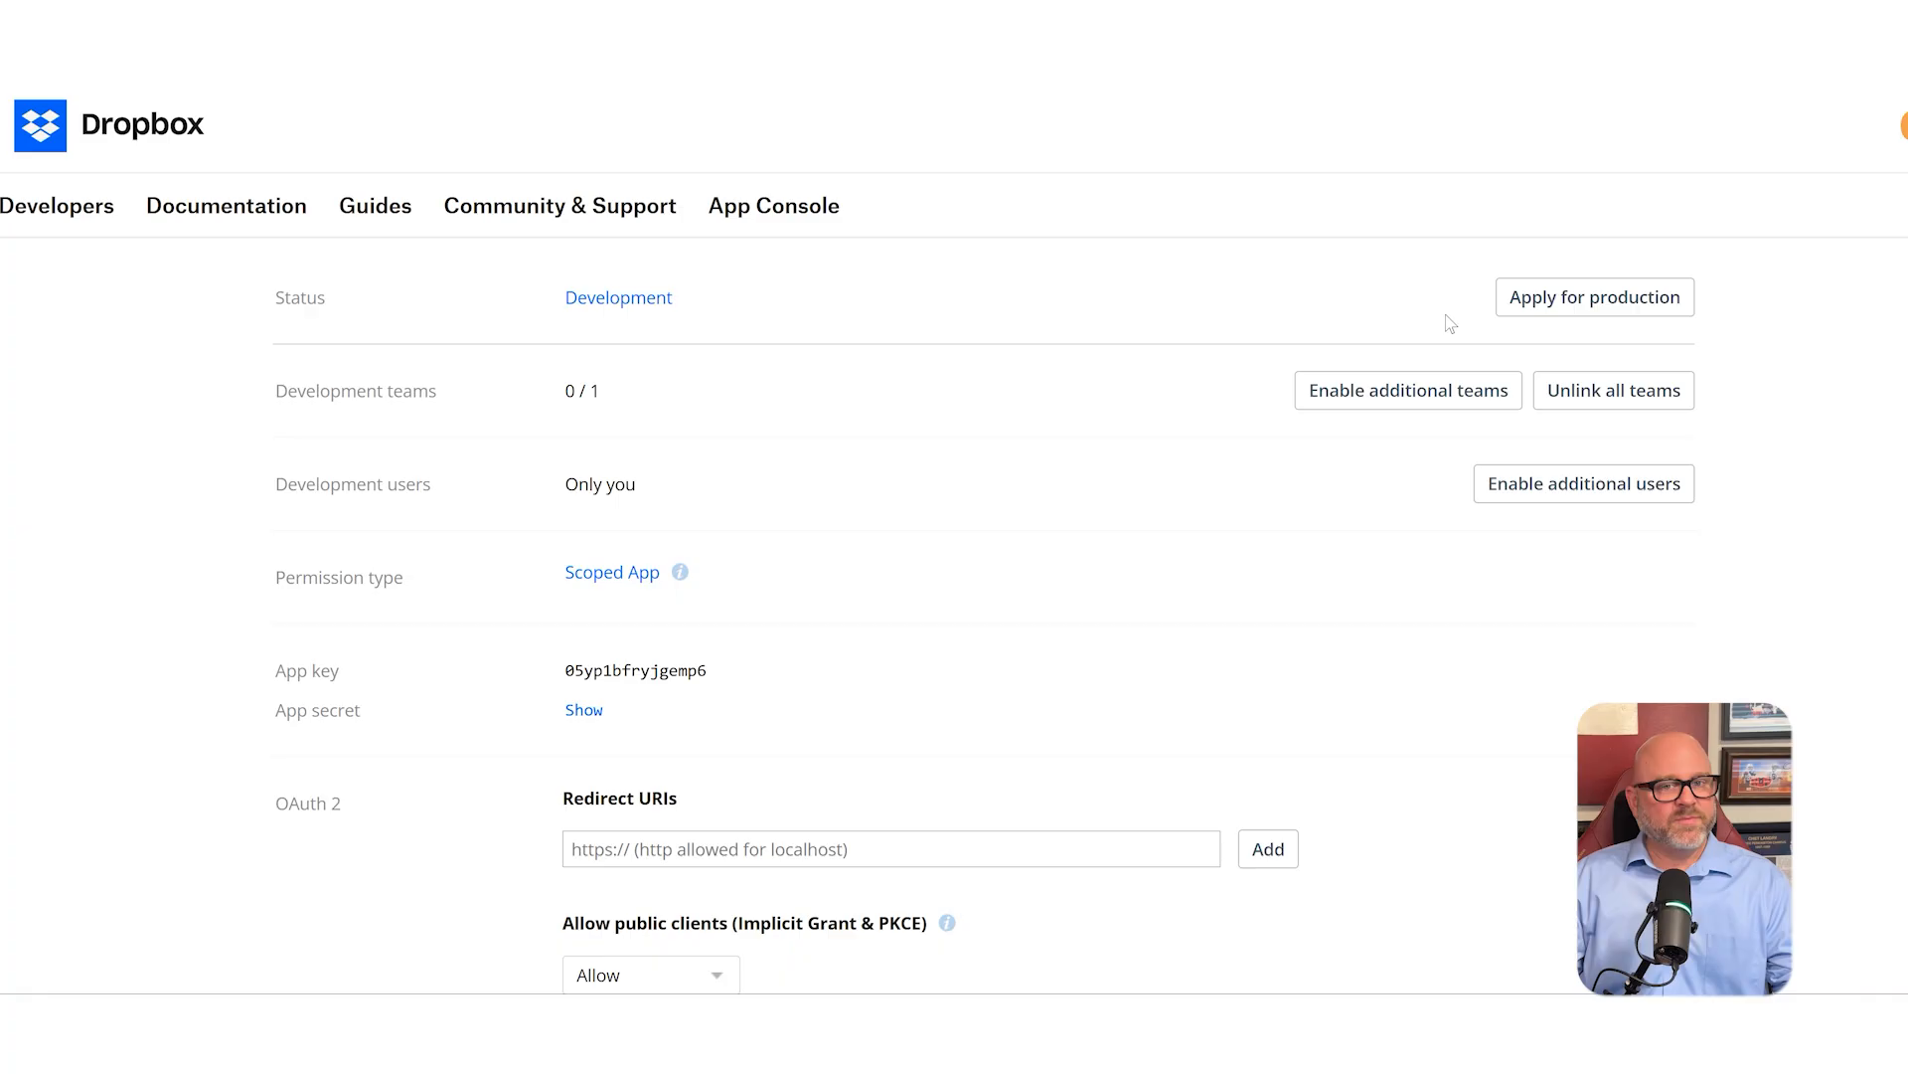
pyautogui.scroll(-3)
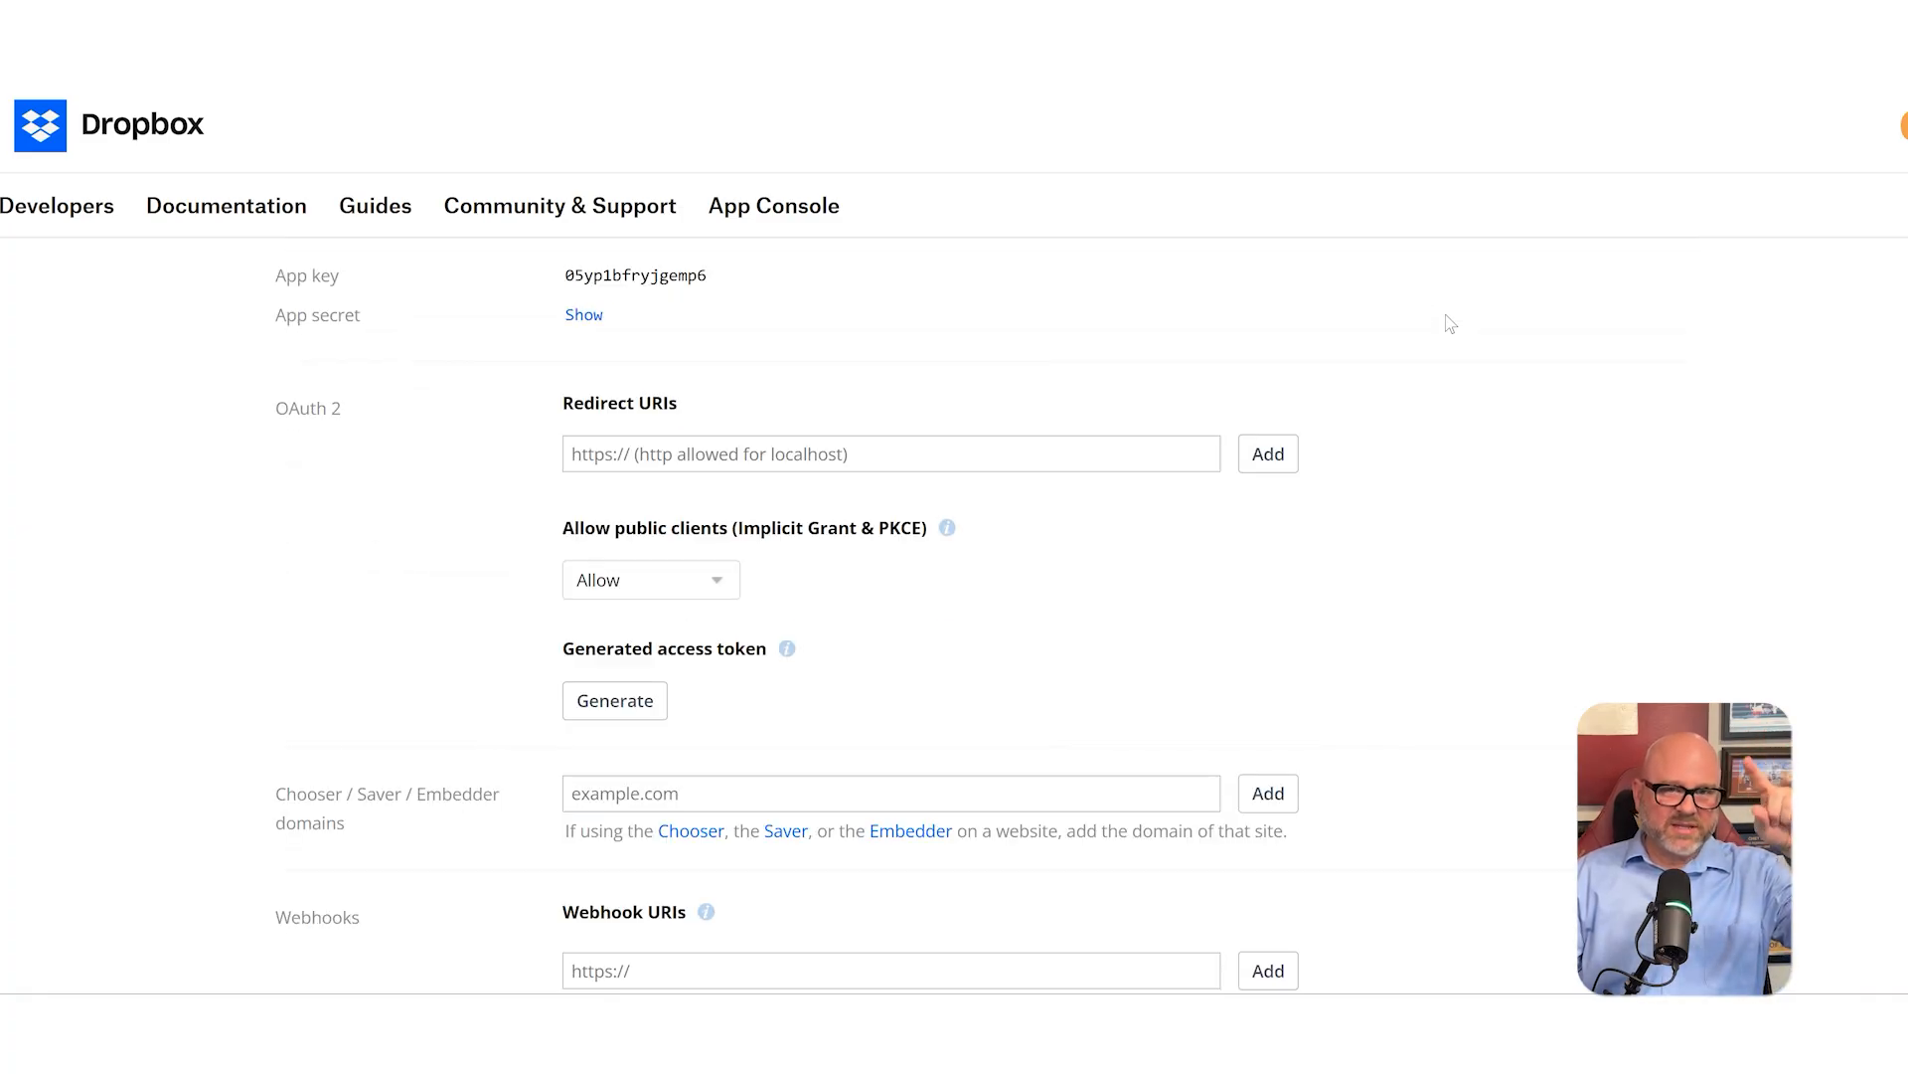
pyautogui.moveTo(282, 839)
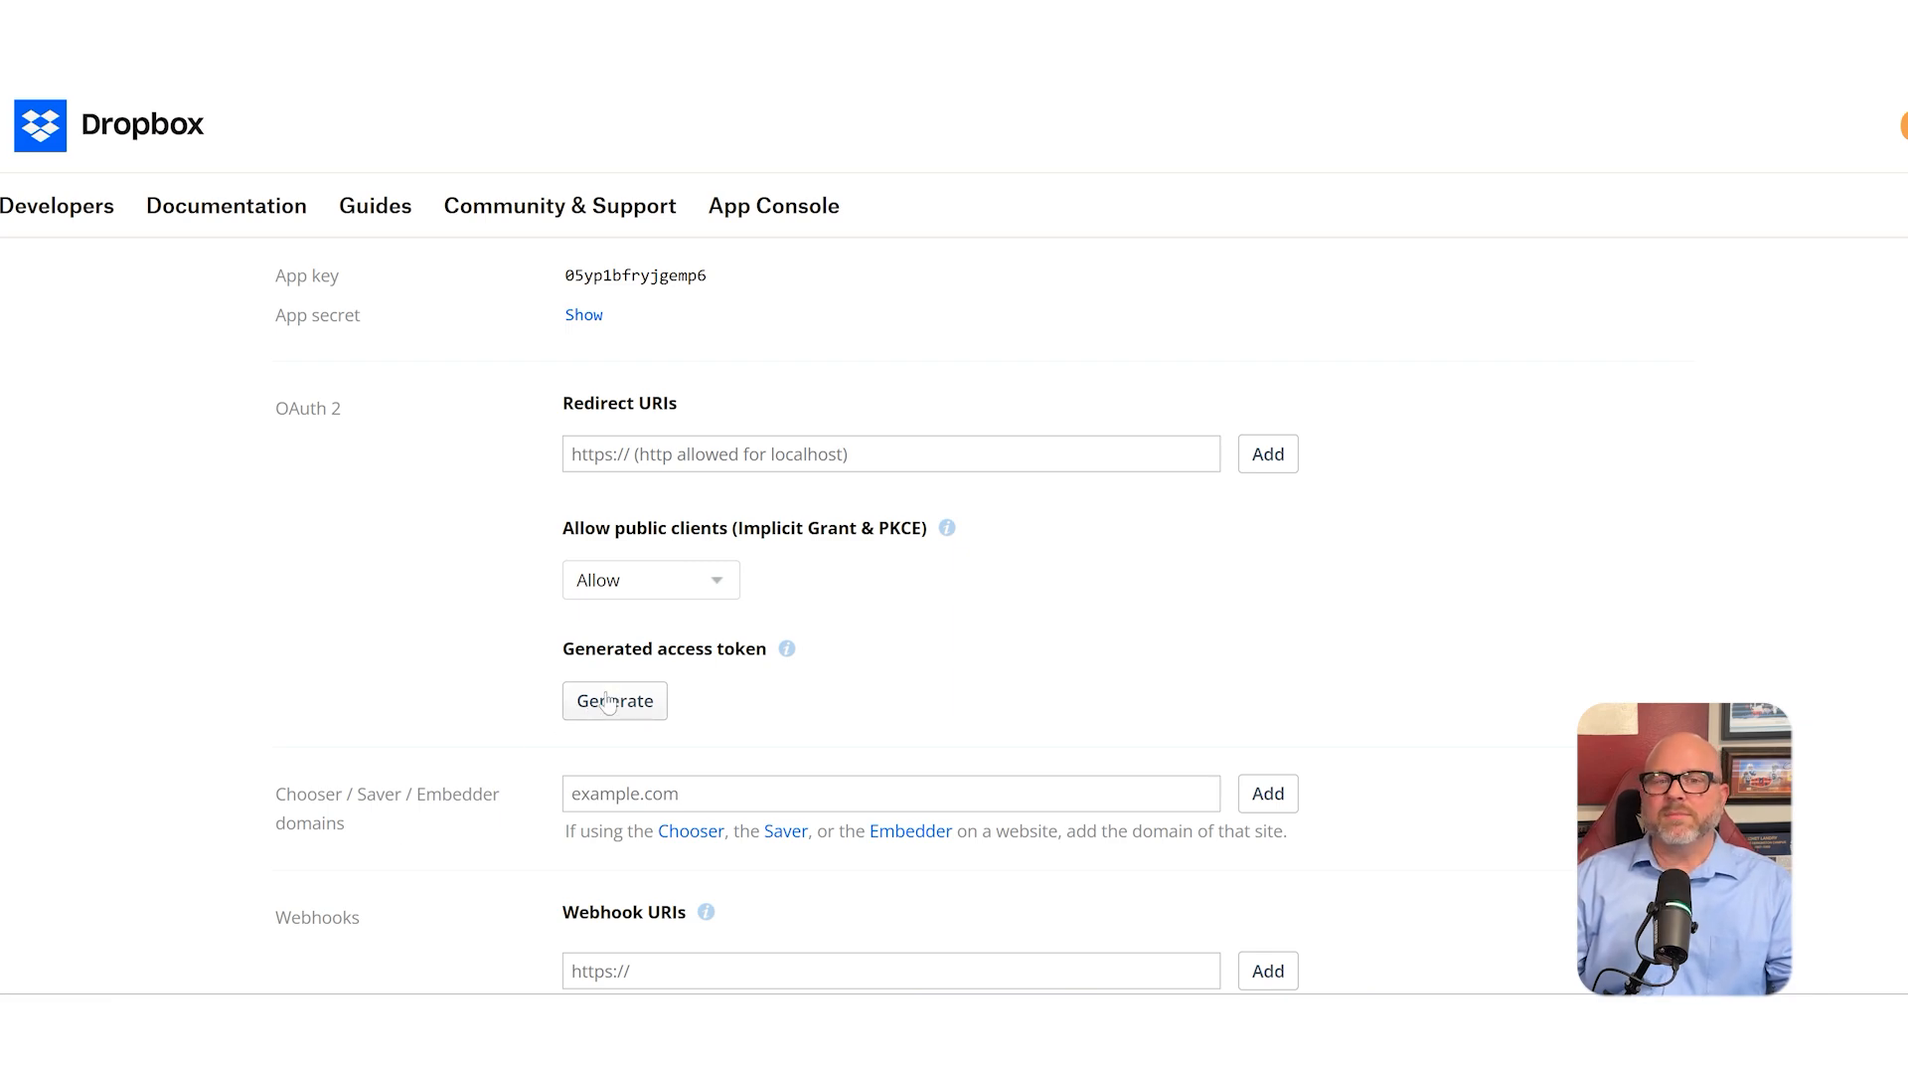
pyautogui.click(614, 700)
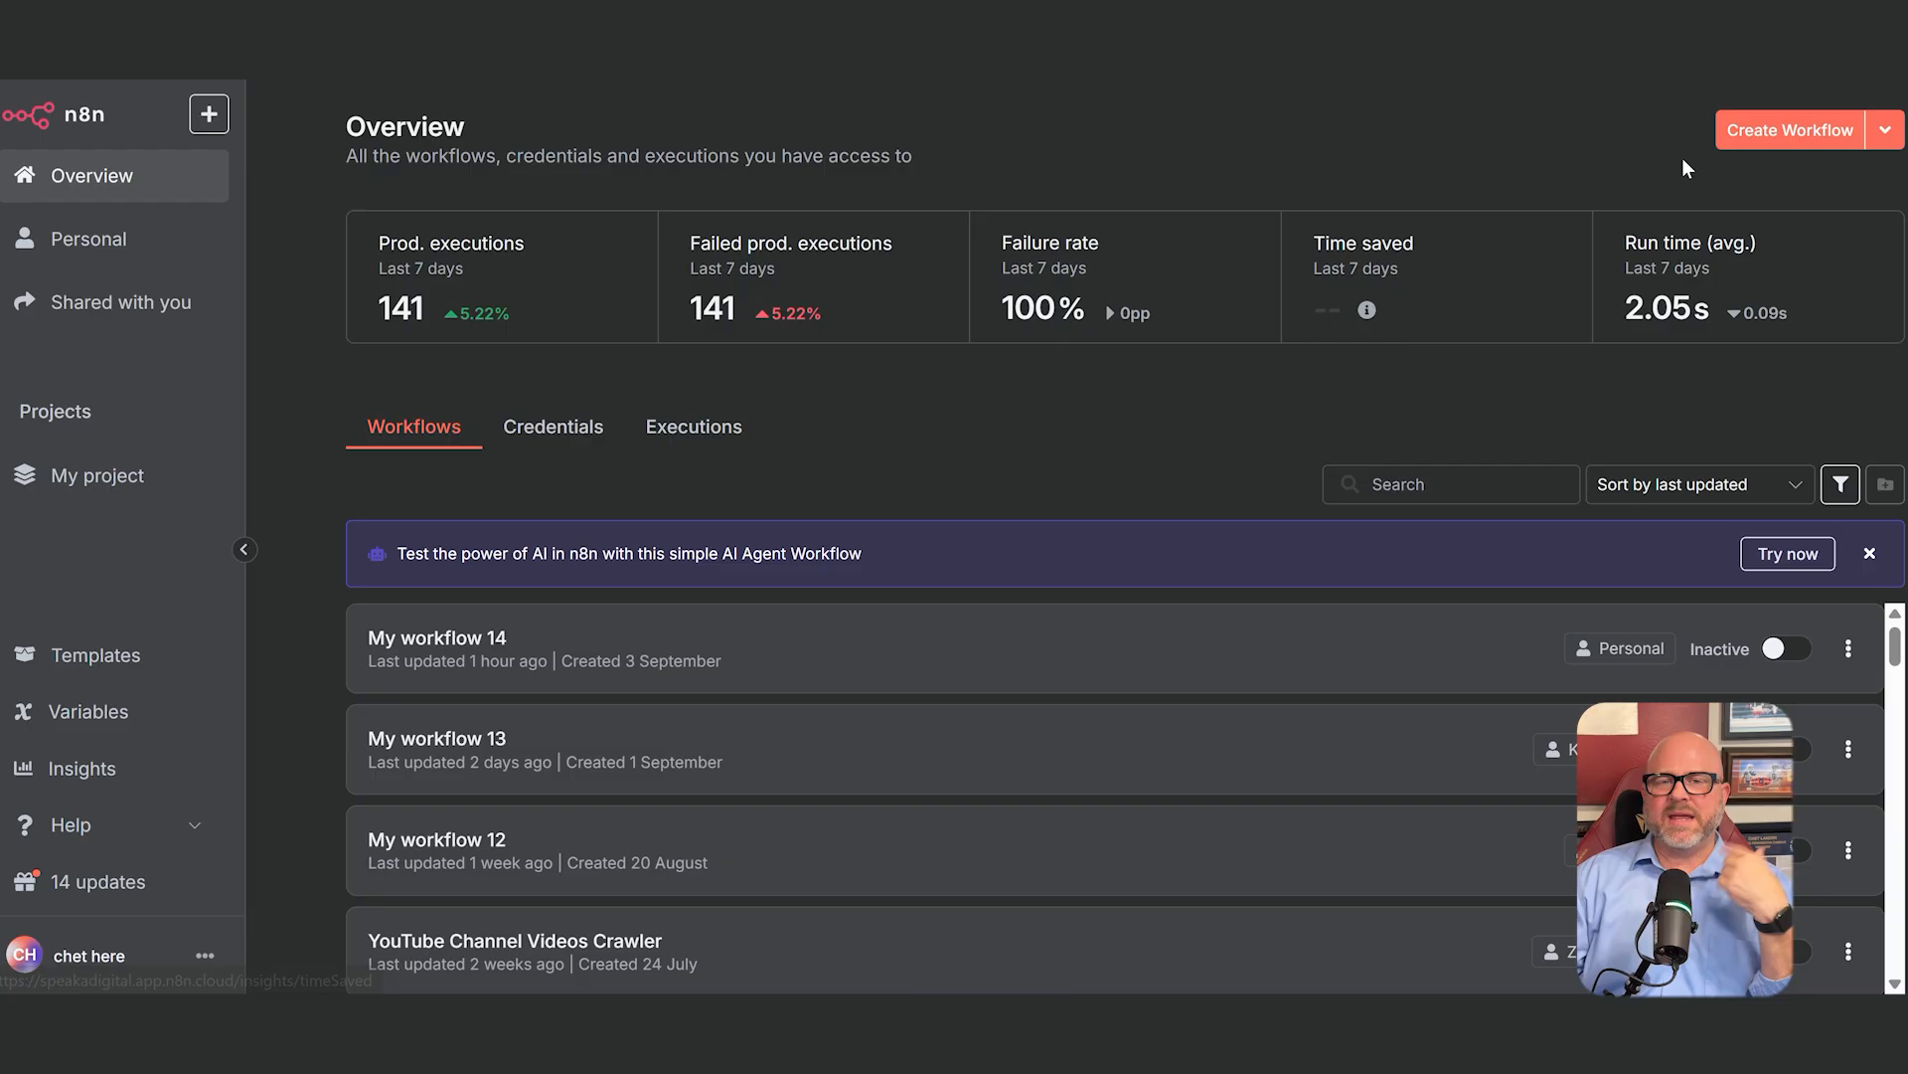
pyautogui.moveTo(1768, 150)
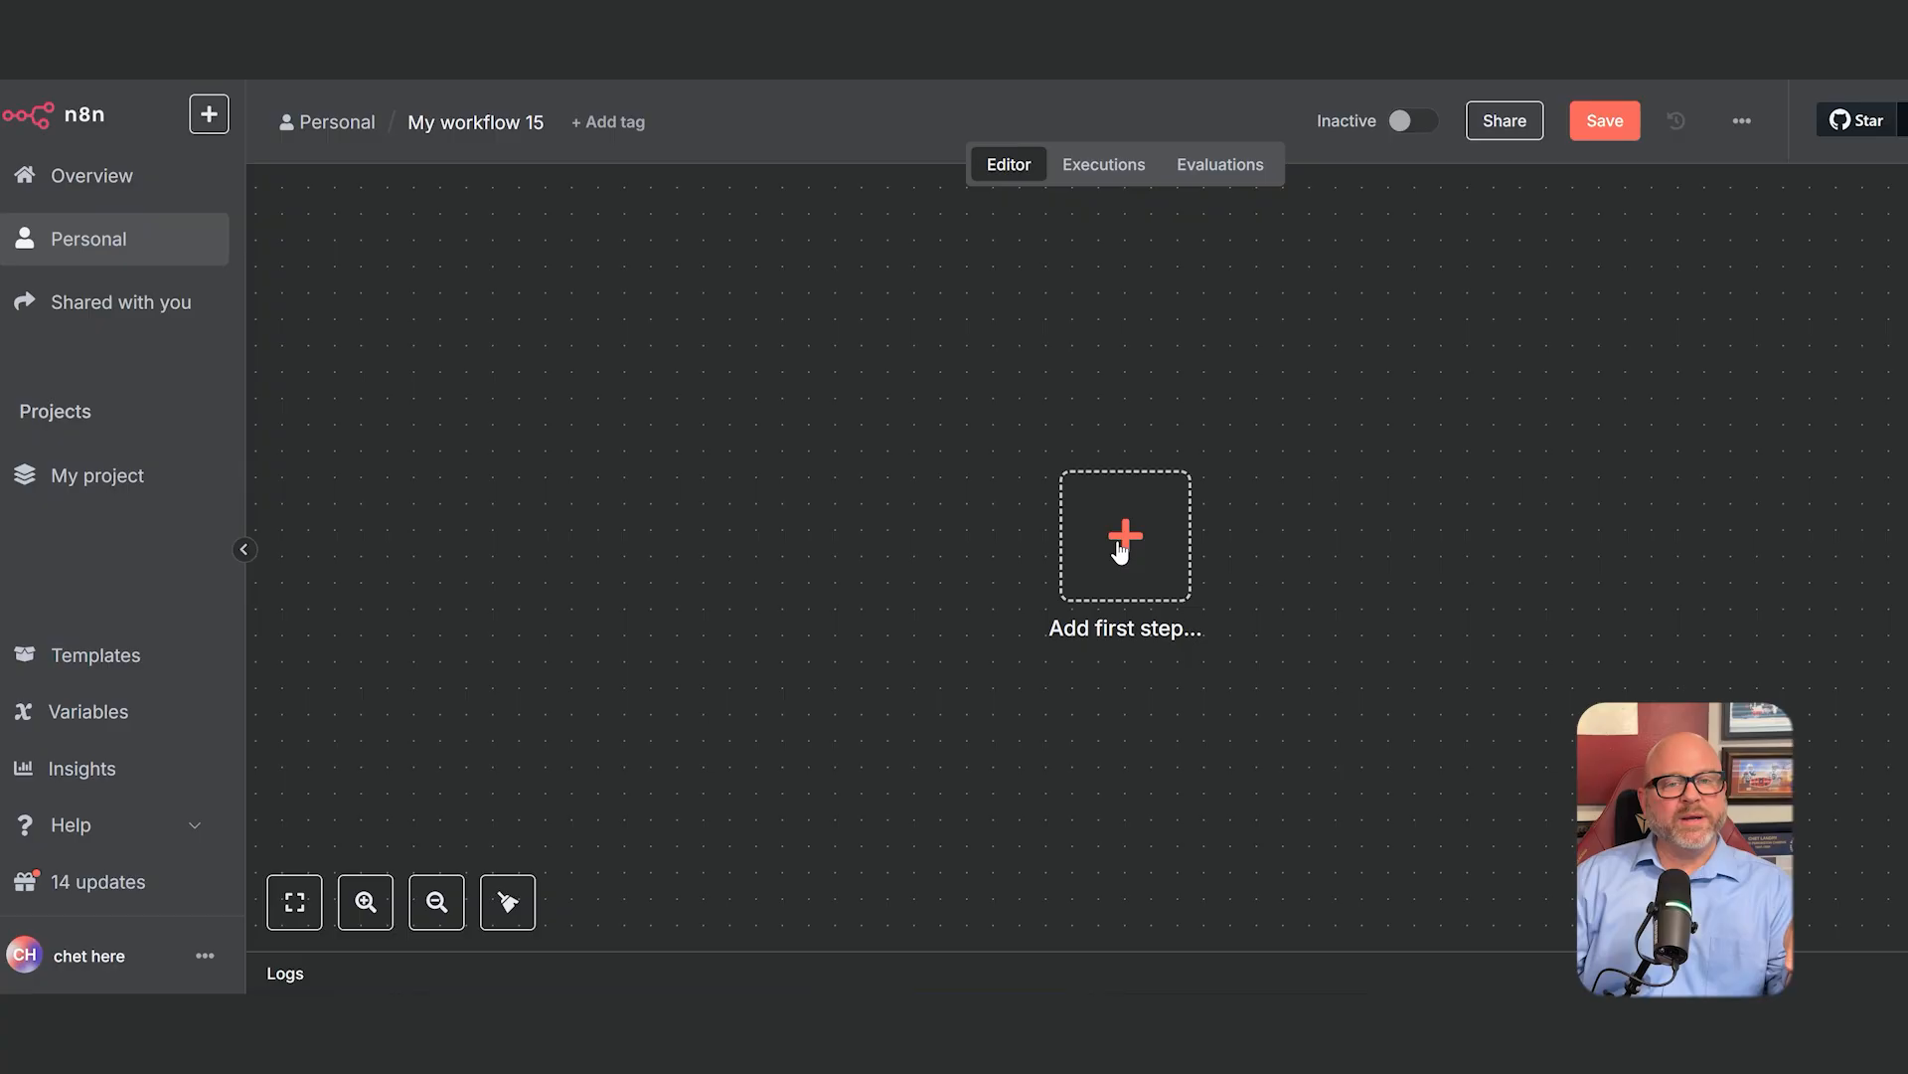
# Add a manual trigger followed by a Dropbox 'Copy a file' node.
pyautogui.click(1123, 535)
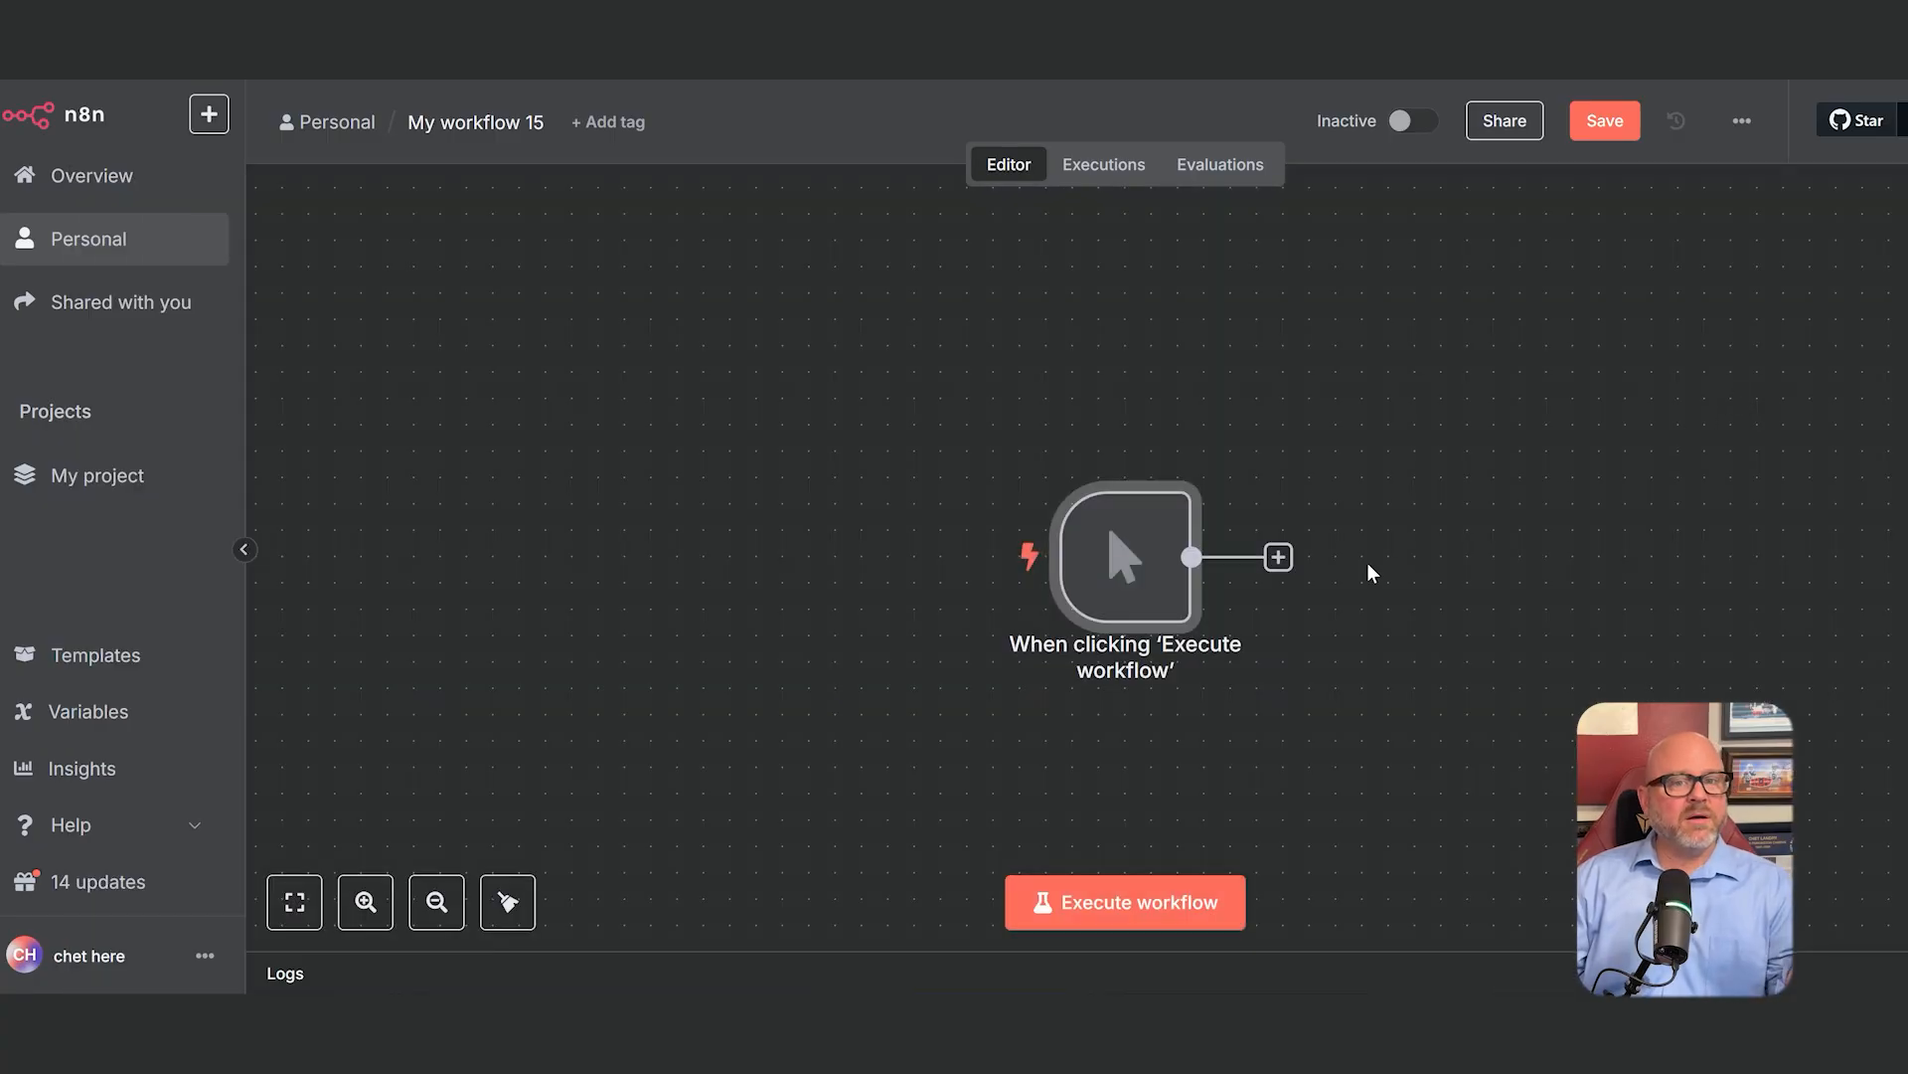
pyautogui.click(1276, 558)
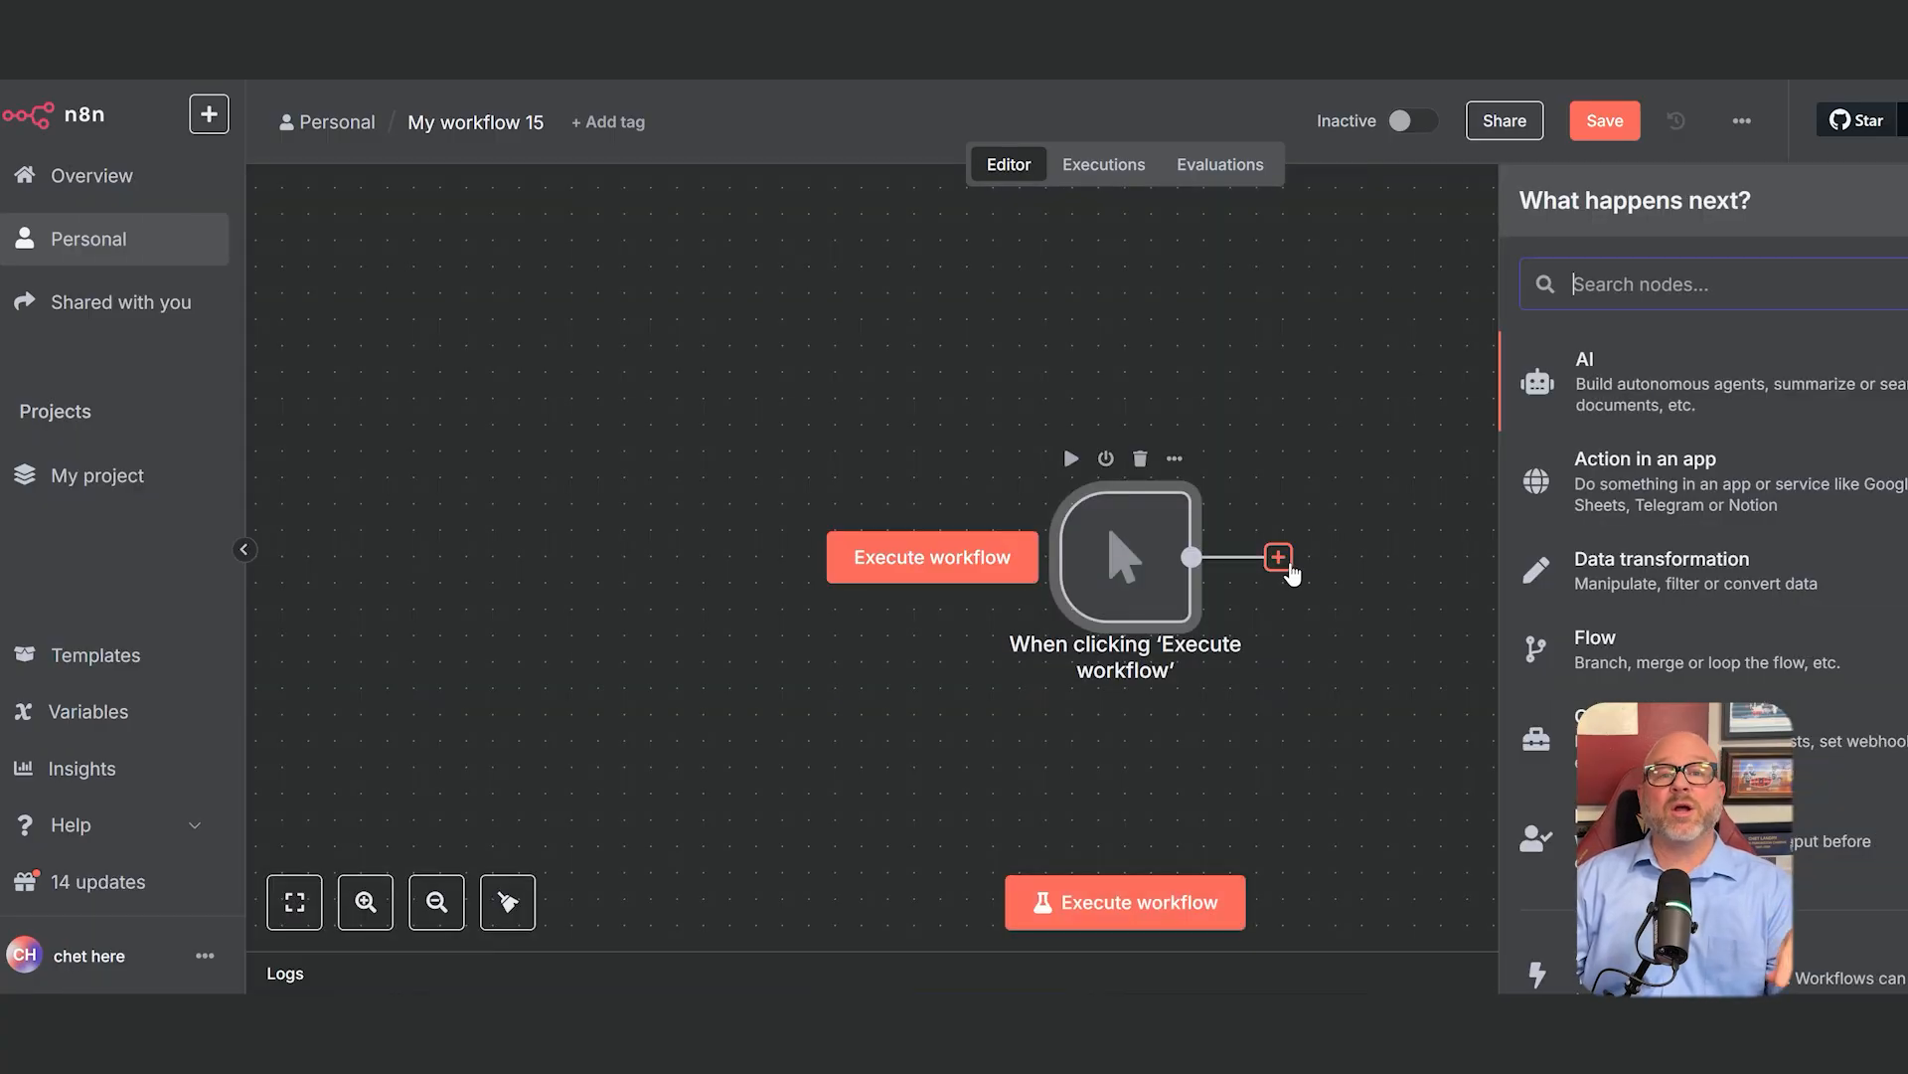
pyautogui.write('drop')
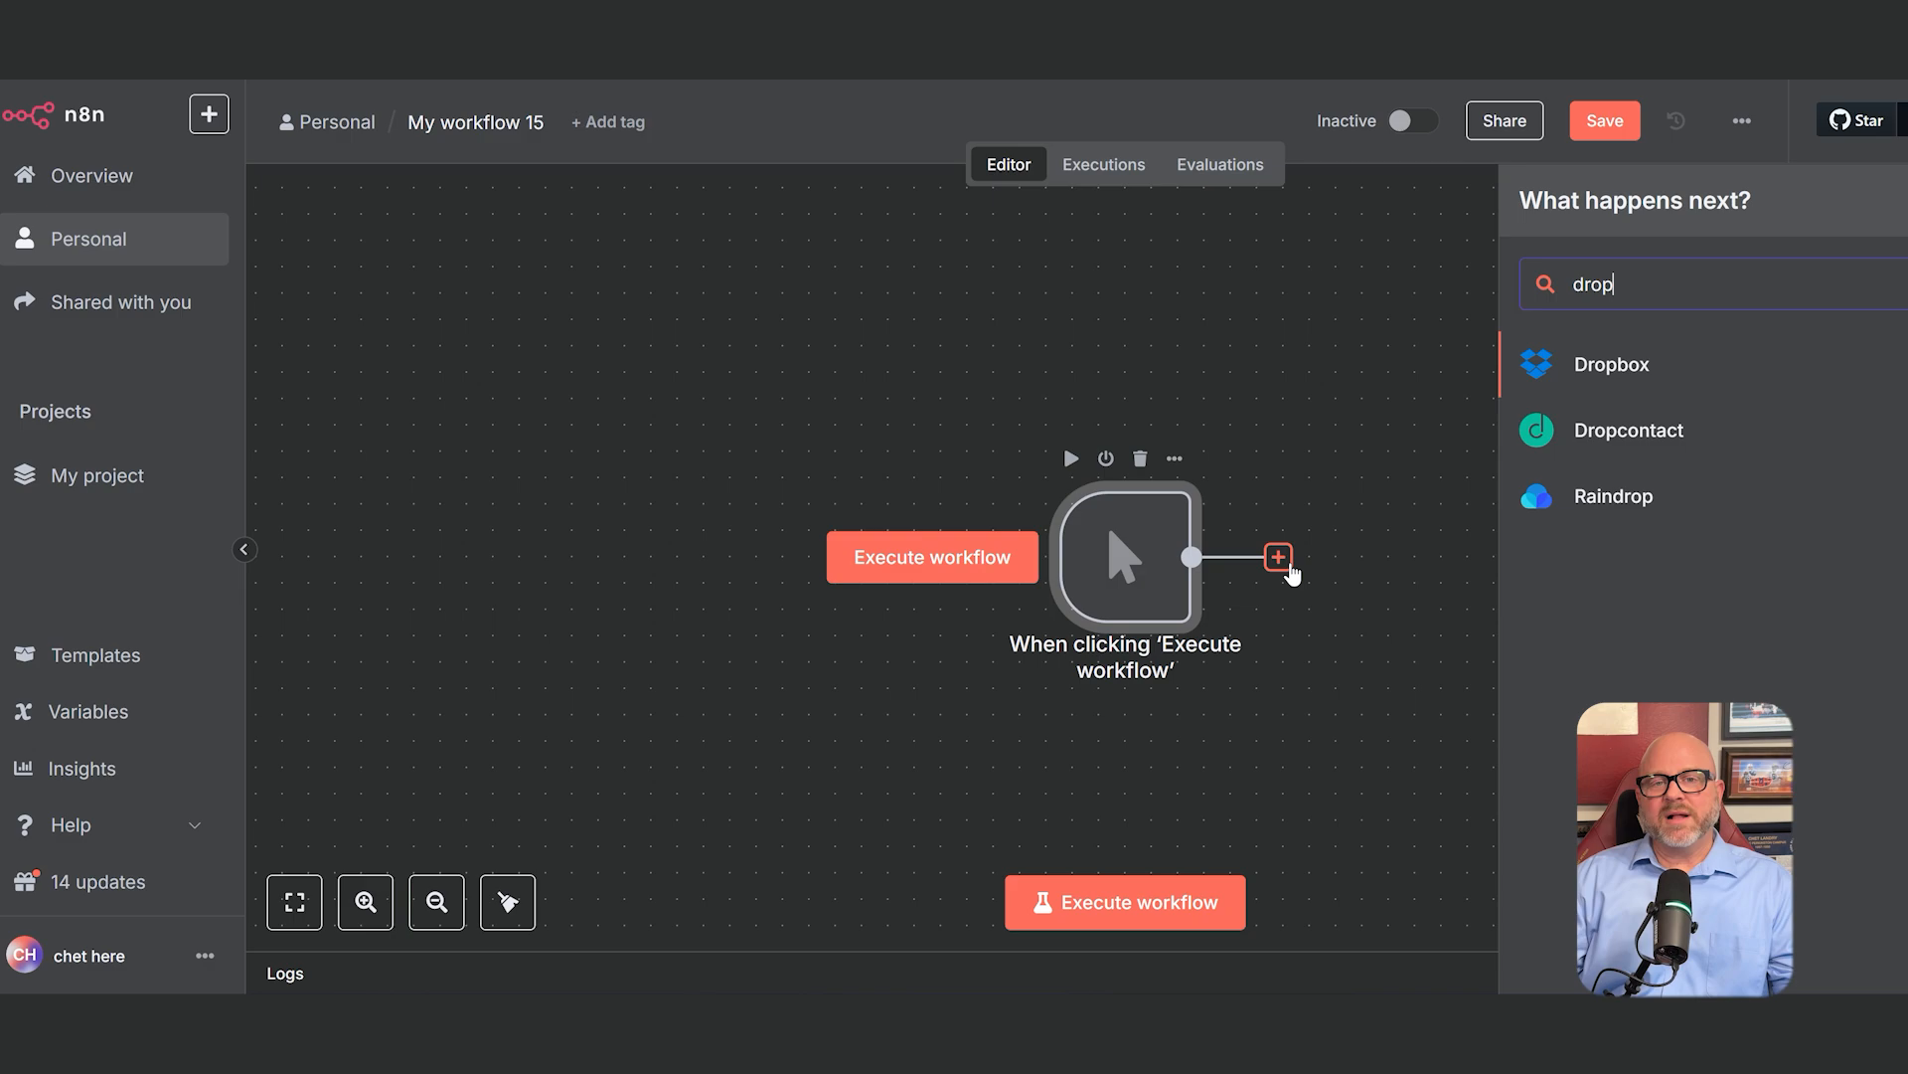
pyautogui.click(1611, 363)
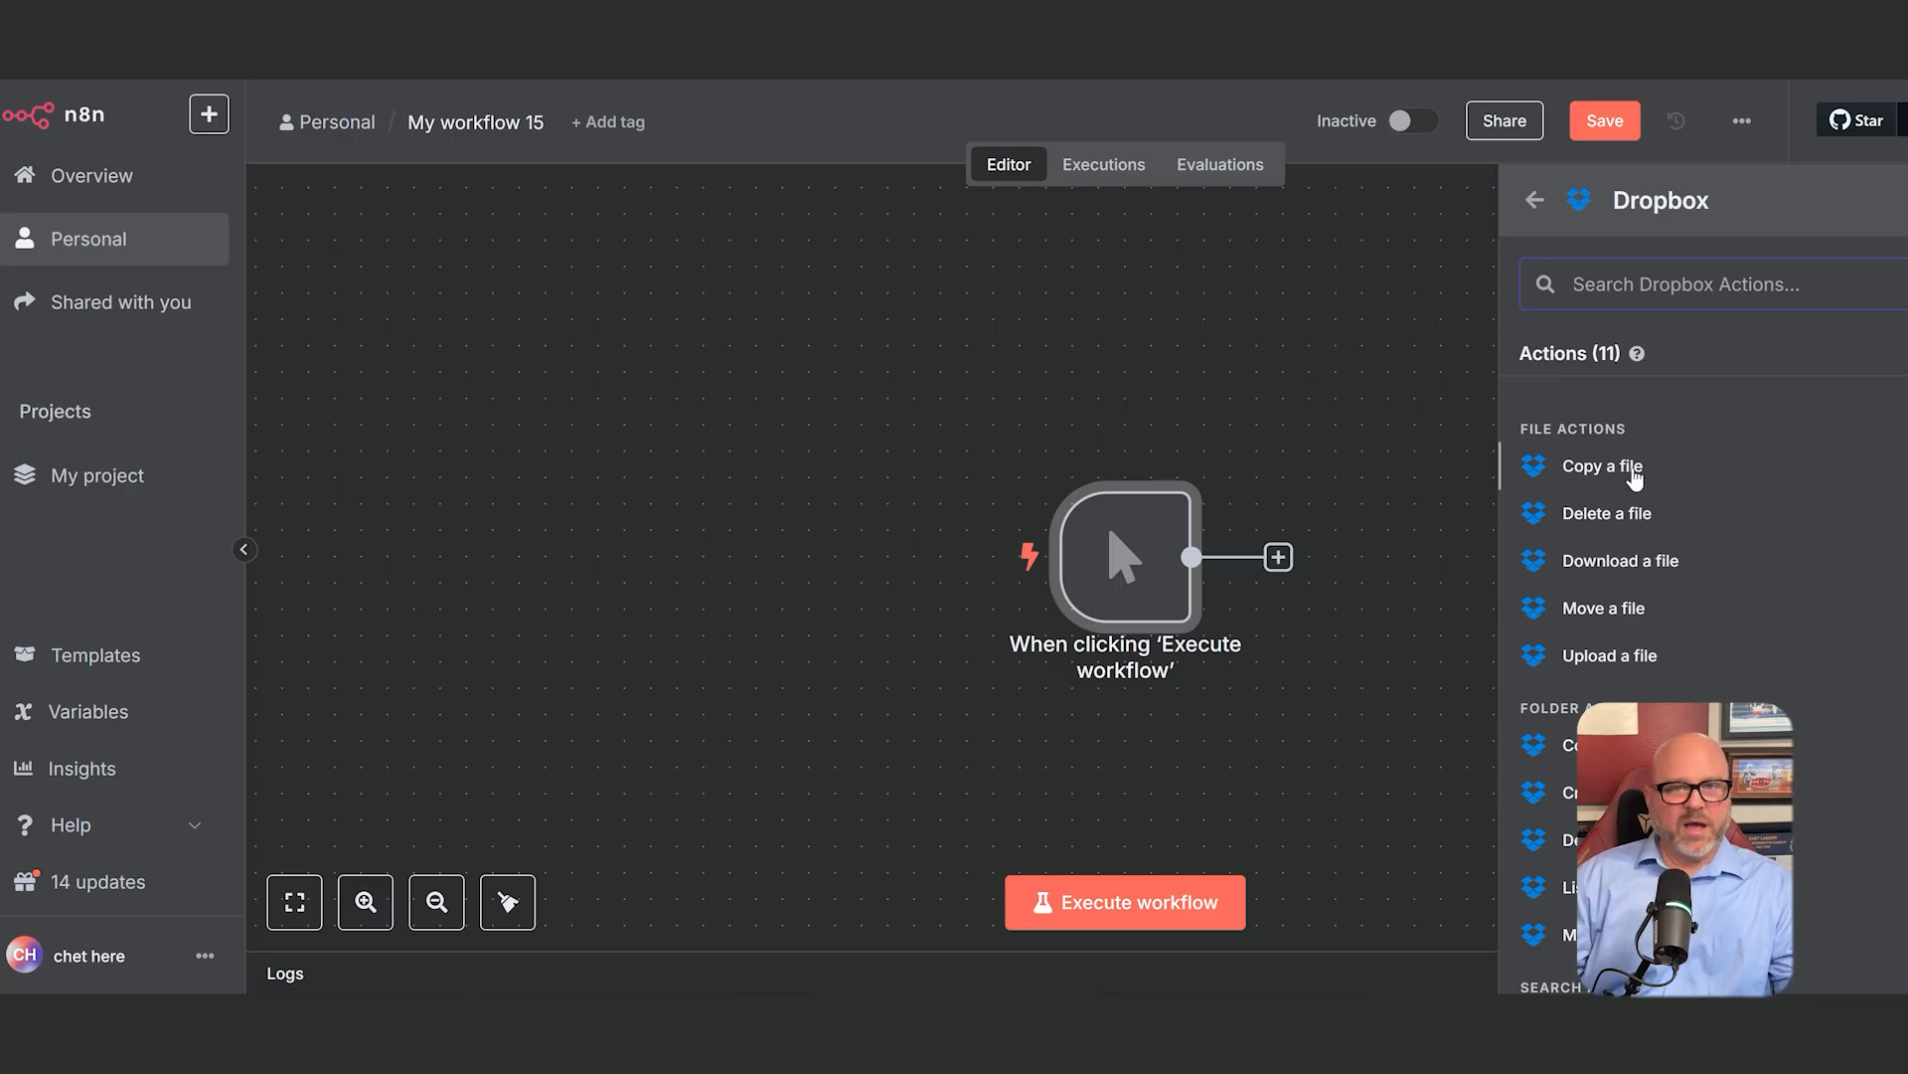
pyautogui.click(1599, 466)
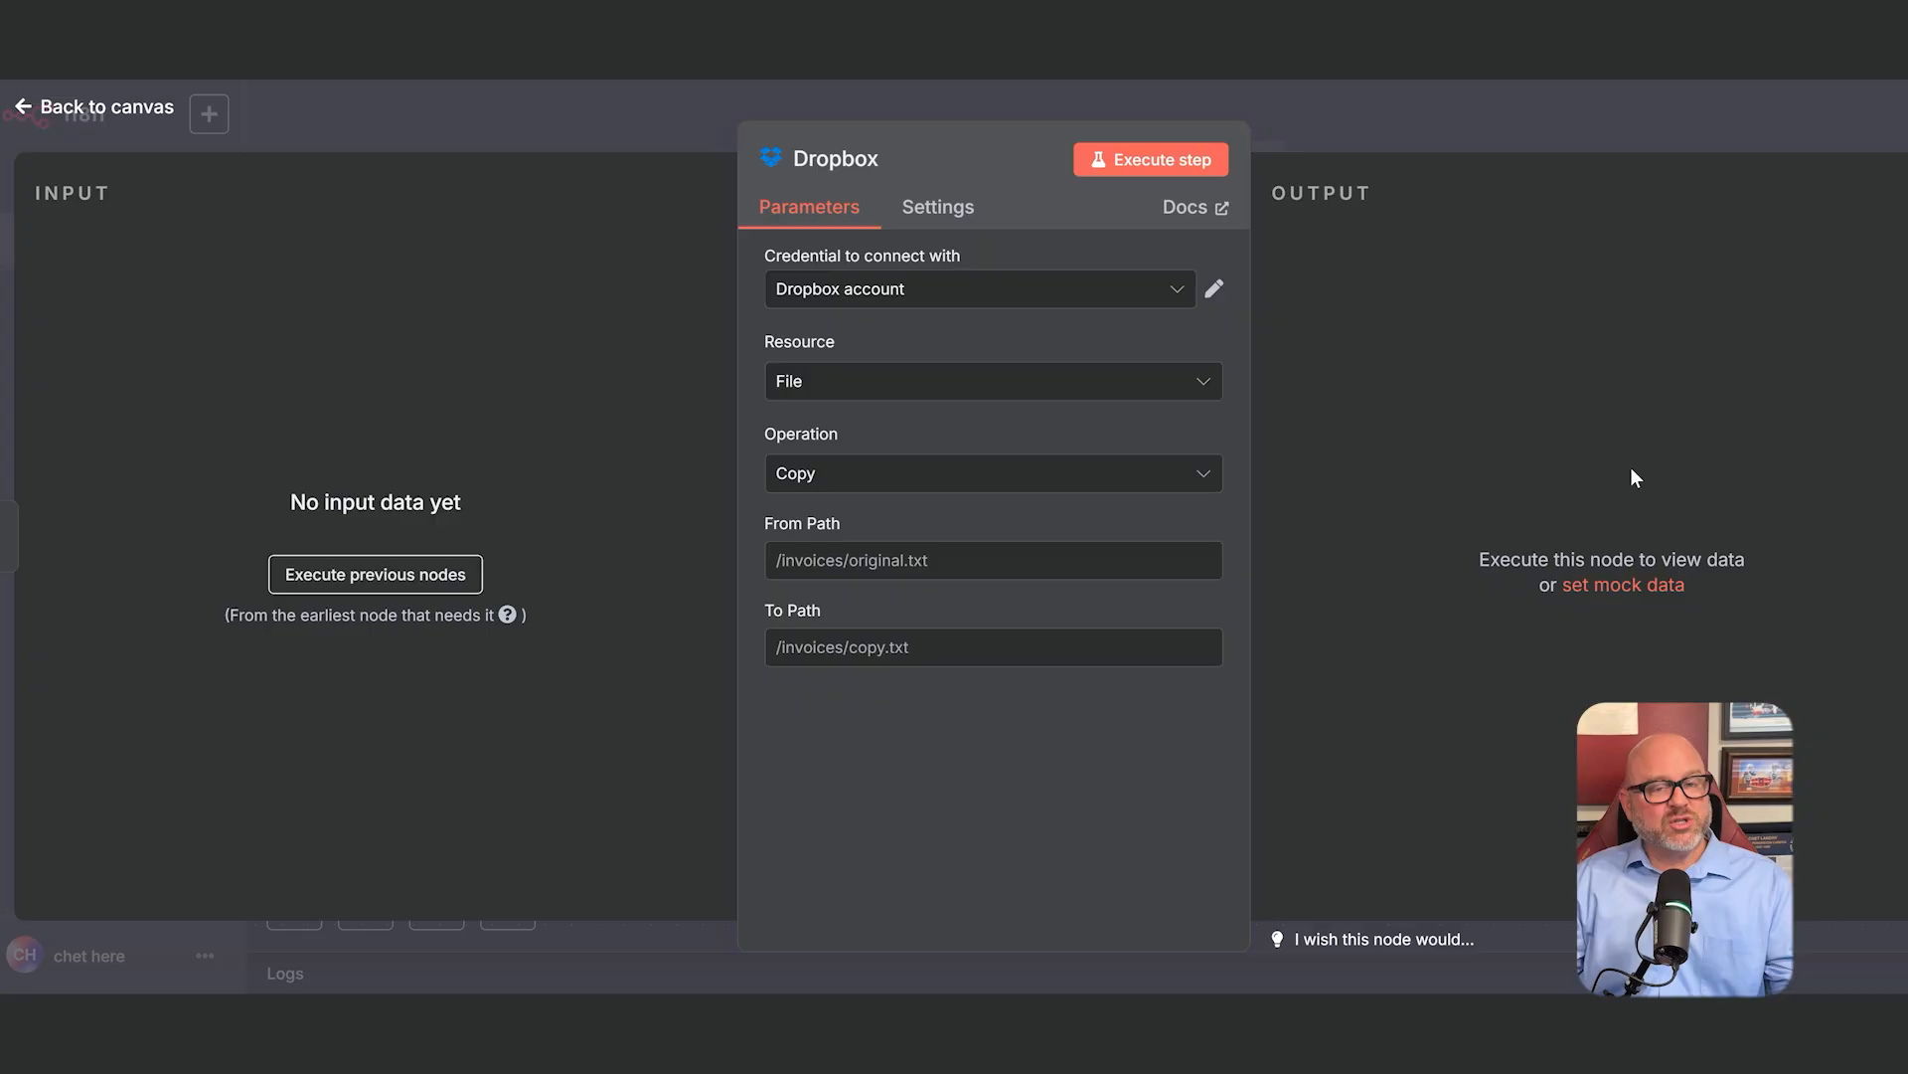
# Create and save a Dropbox credential using Access Token authentication with the generated token.
pyautogui.click(977, 288)
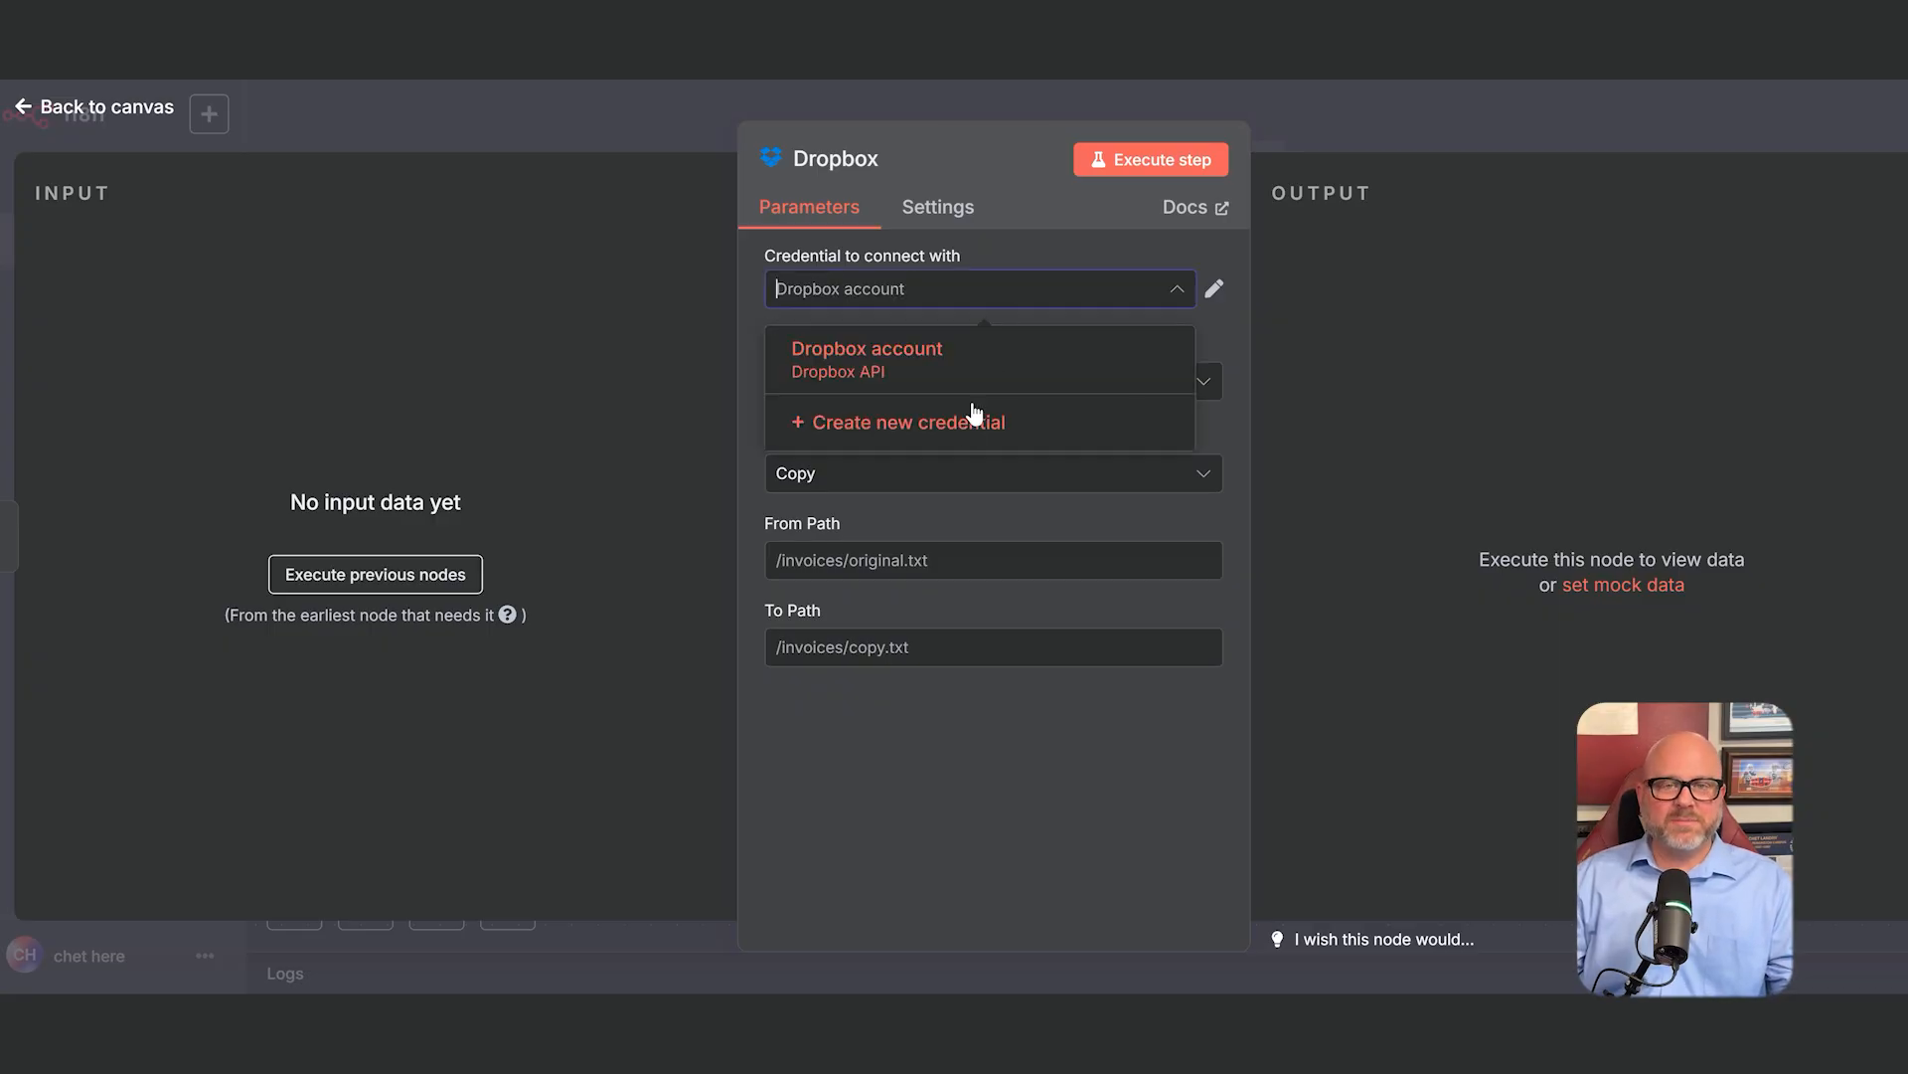
pyautogui.click(866, 360)
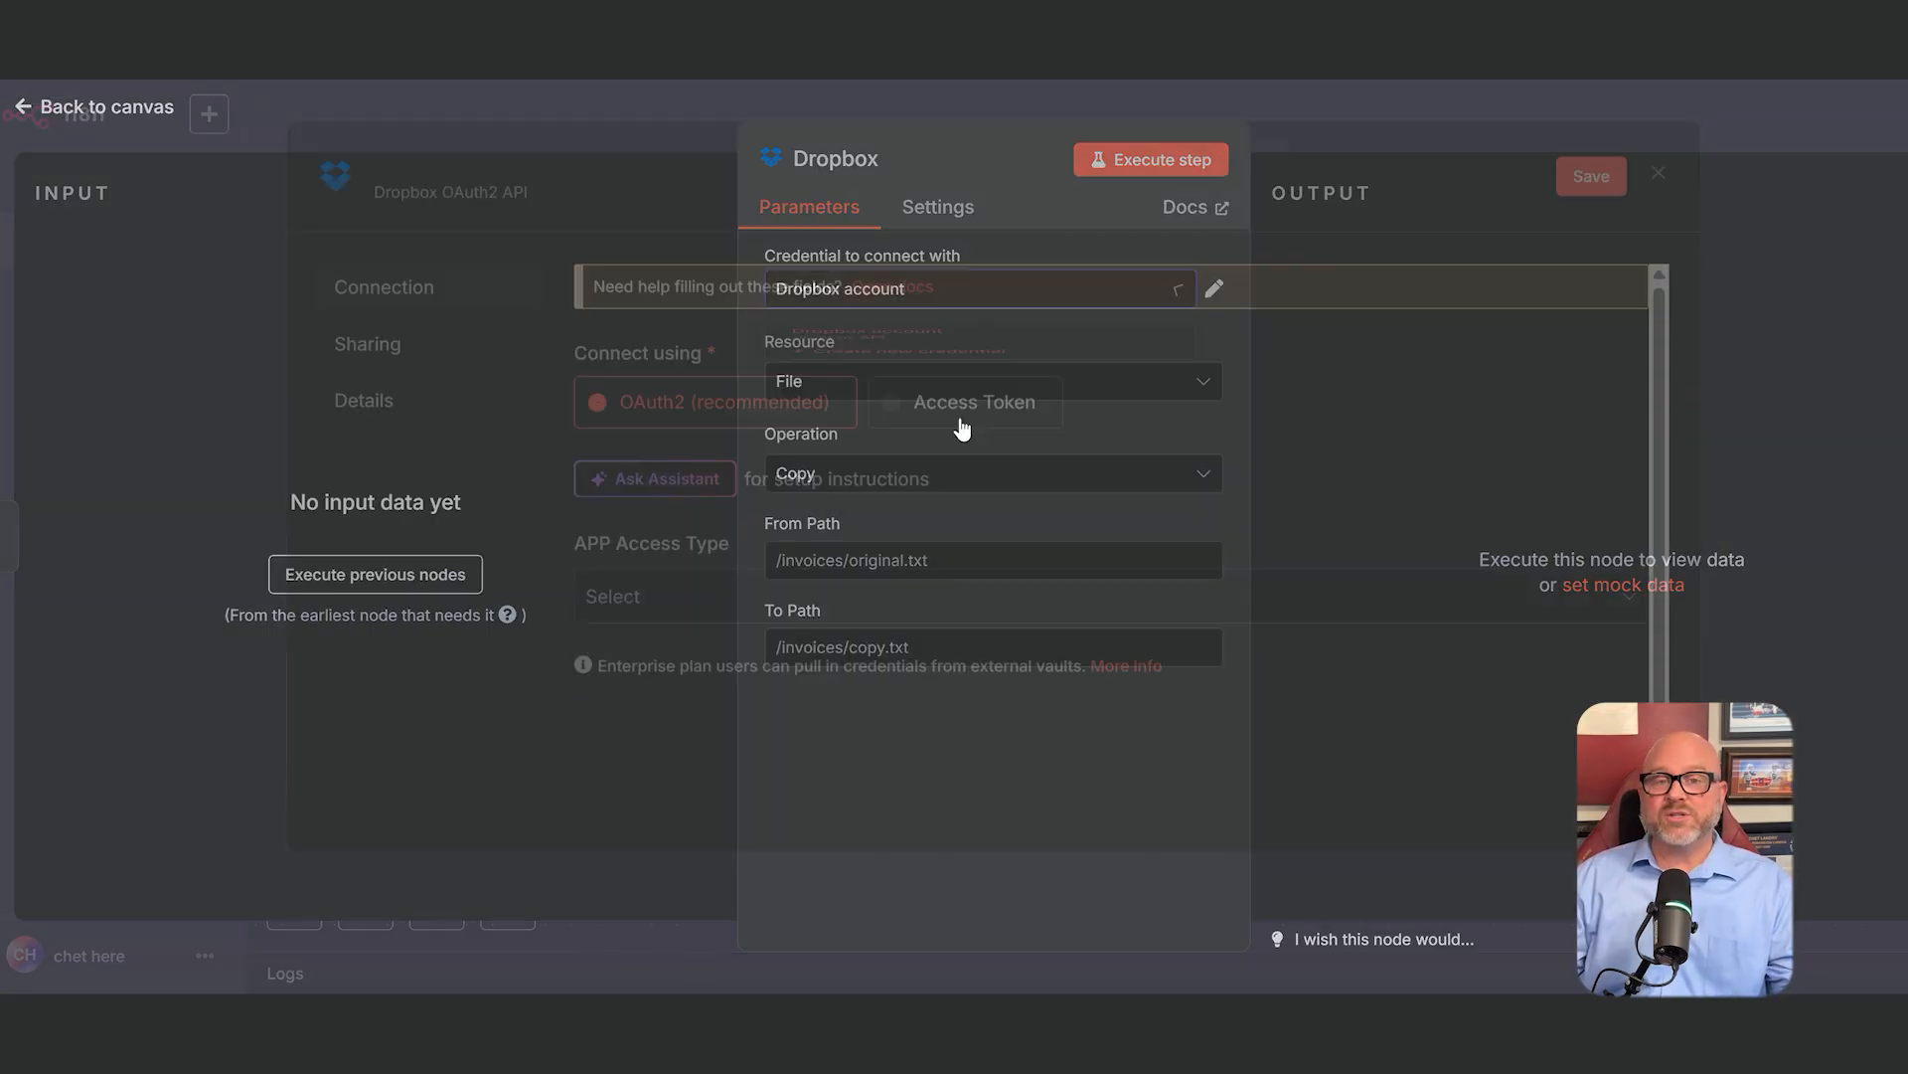
pyautogui.click(1213, 288)
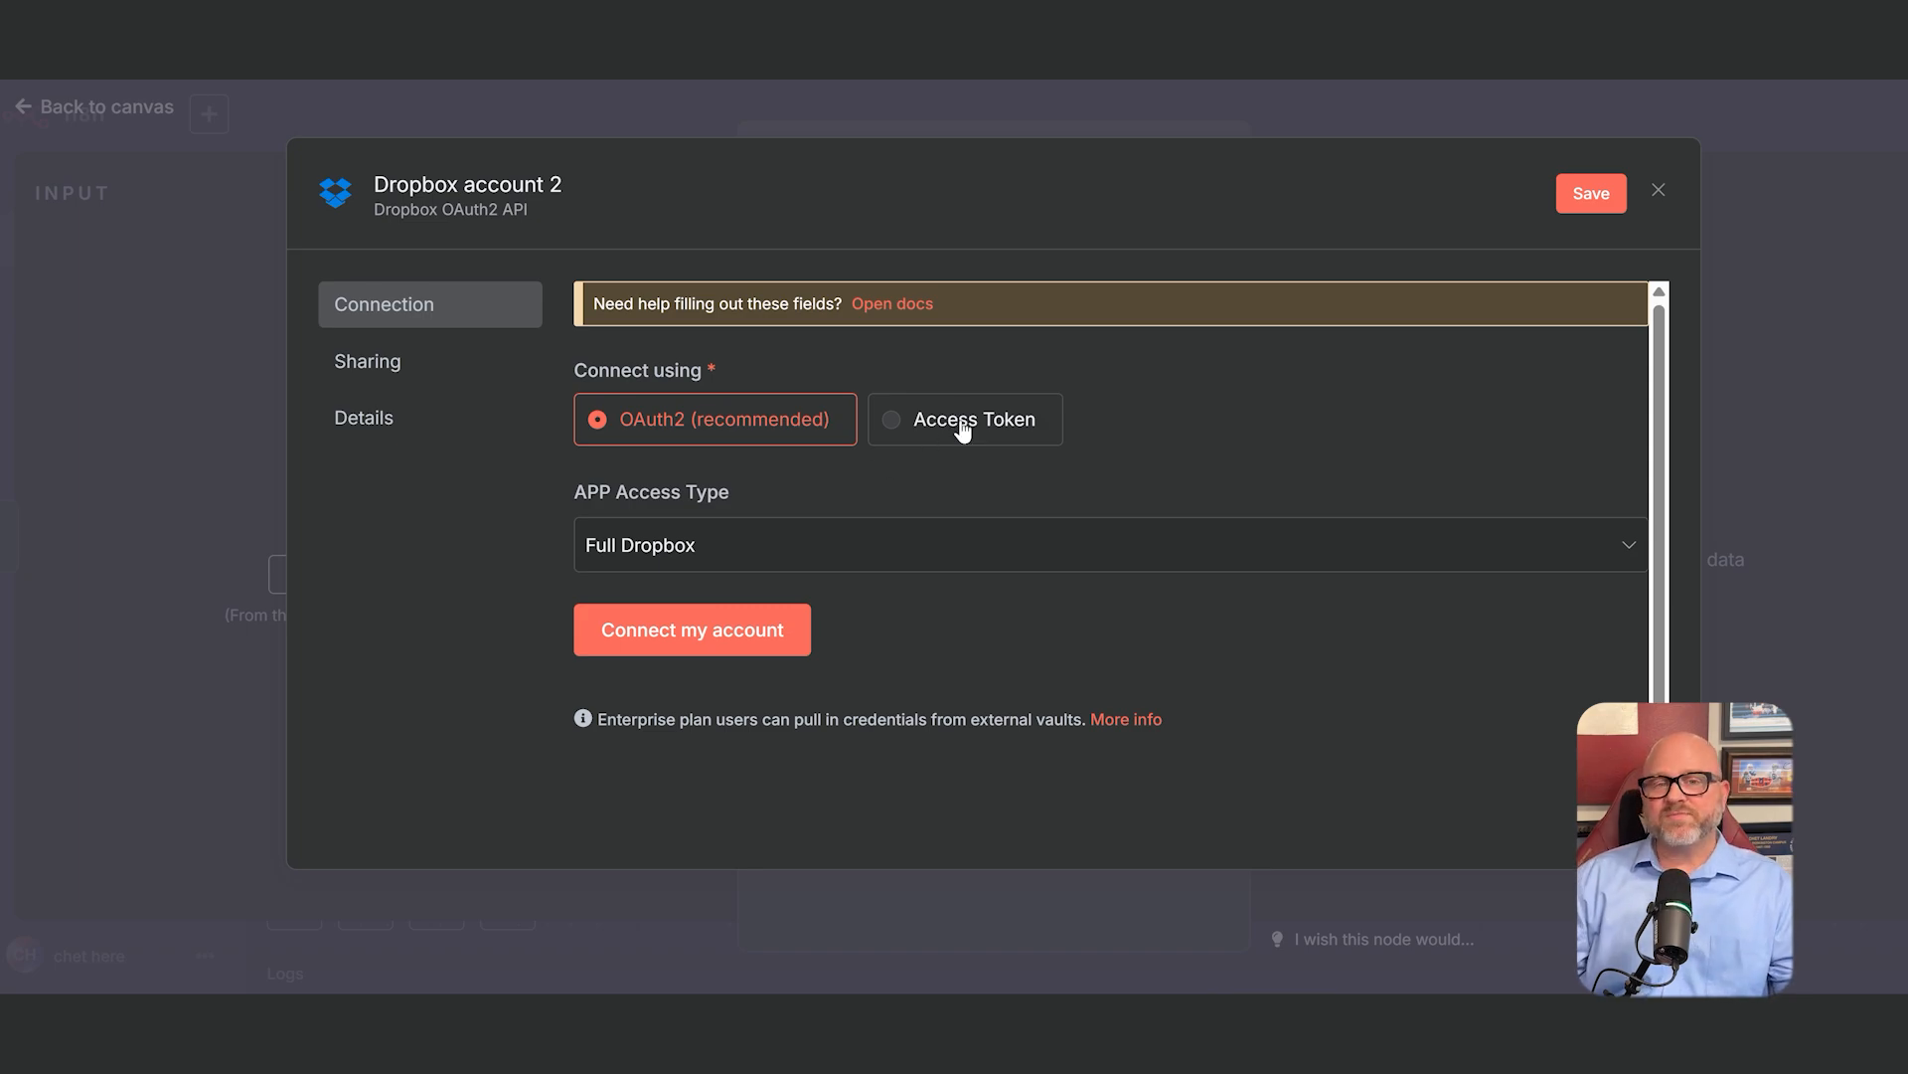
pyautogui.click(965, 418)
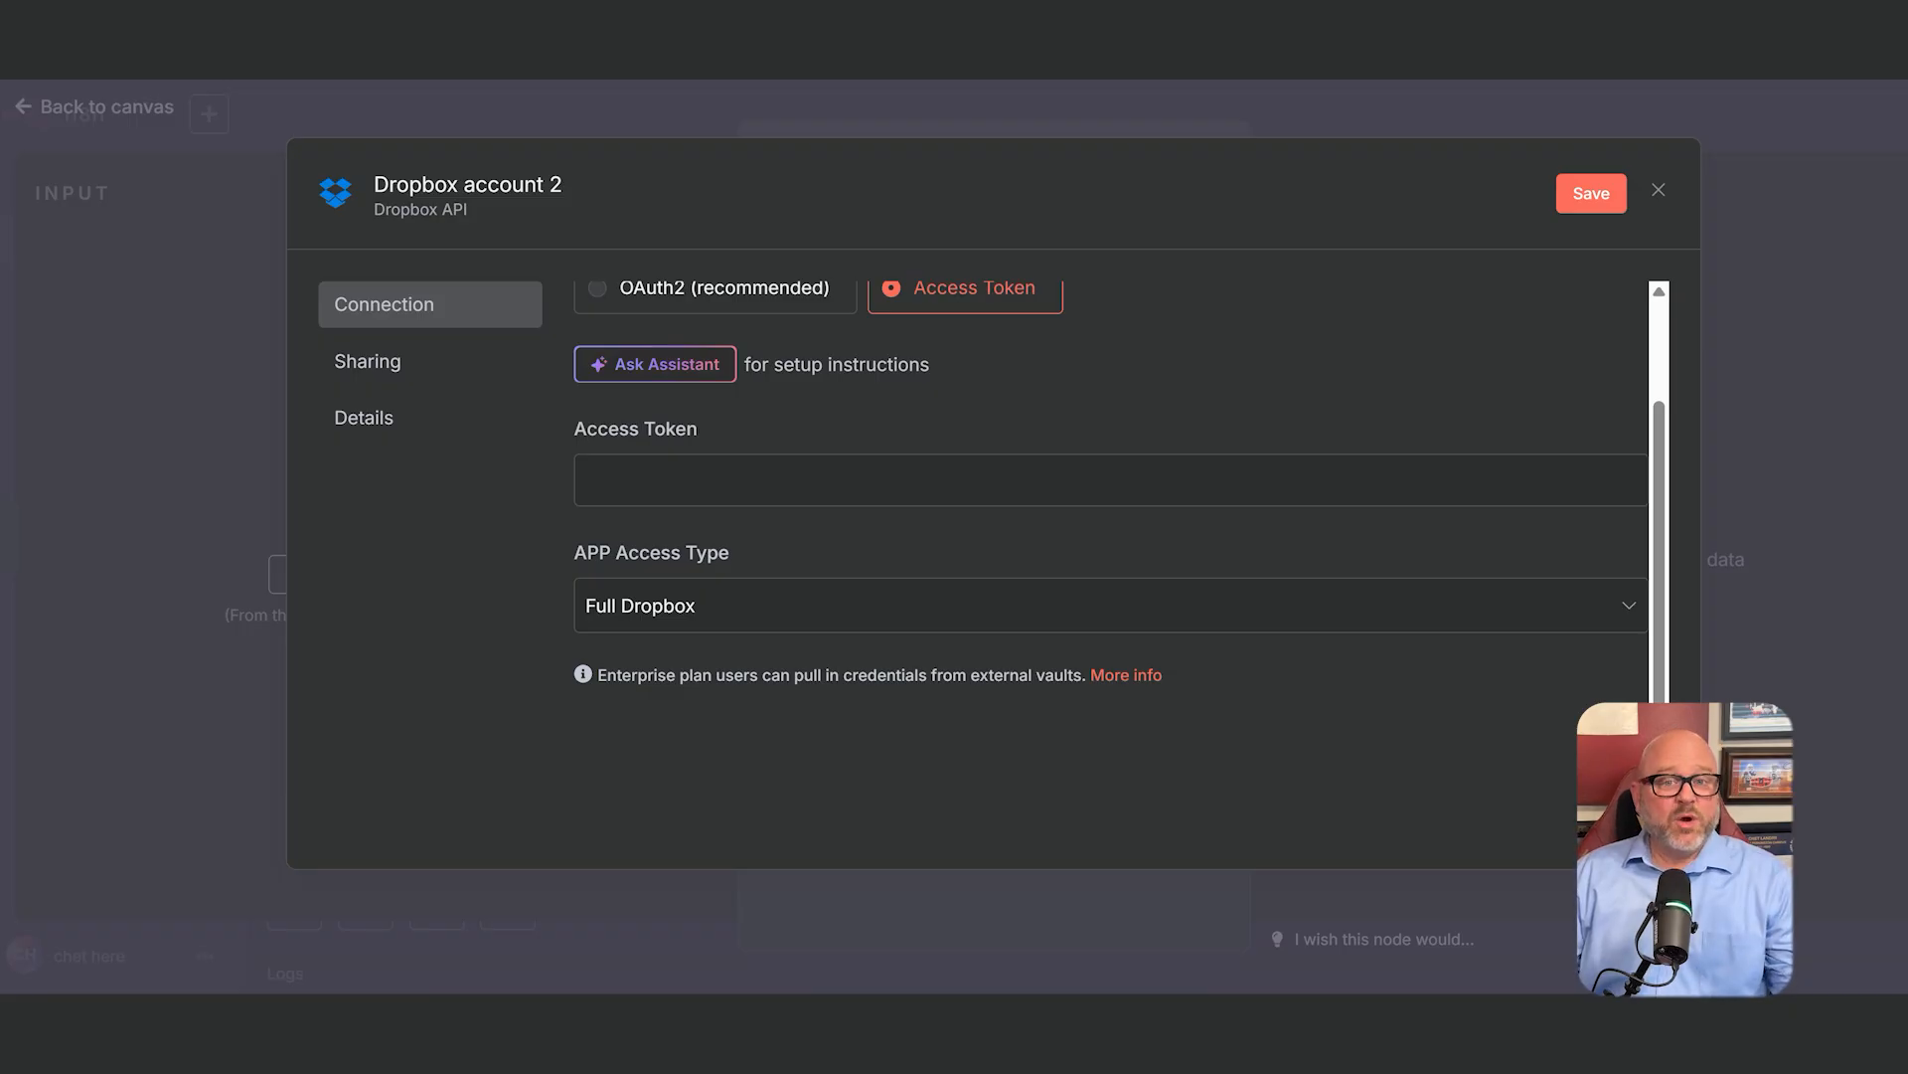
pyautogui.click(1107, 480)
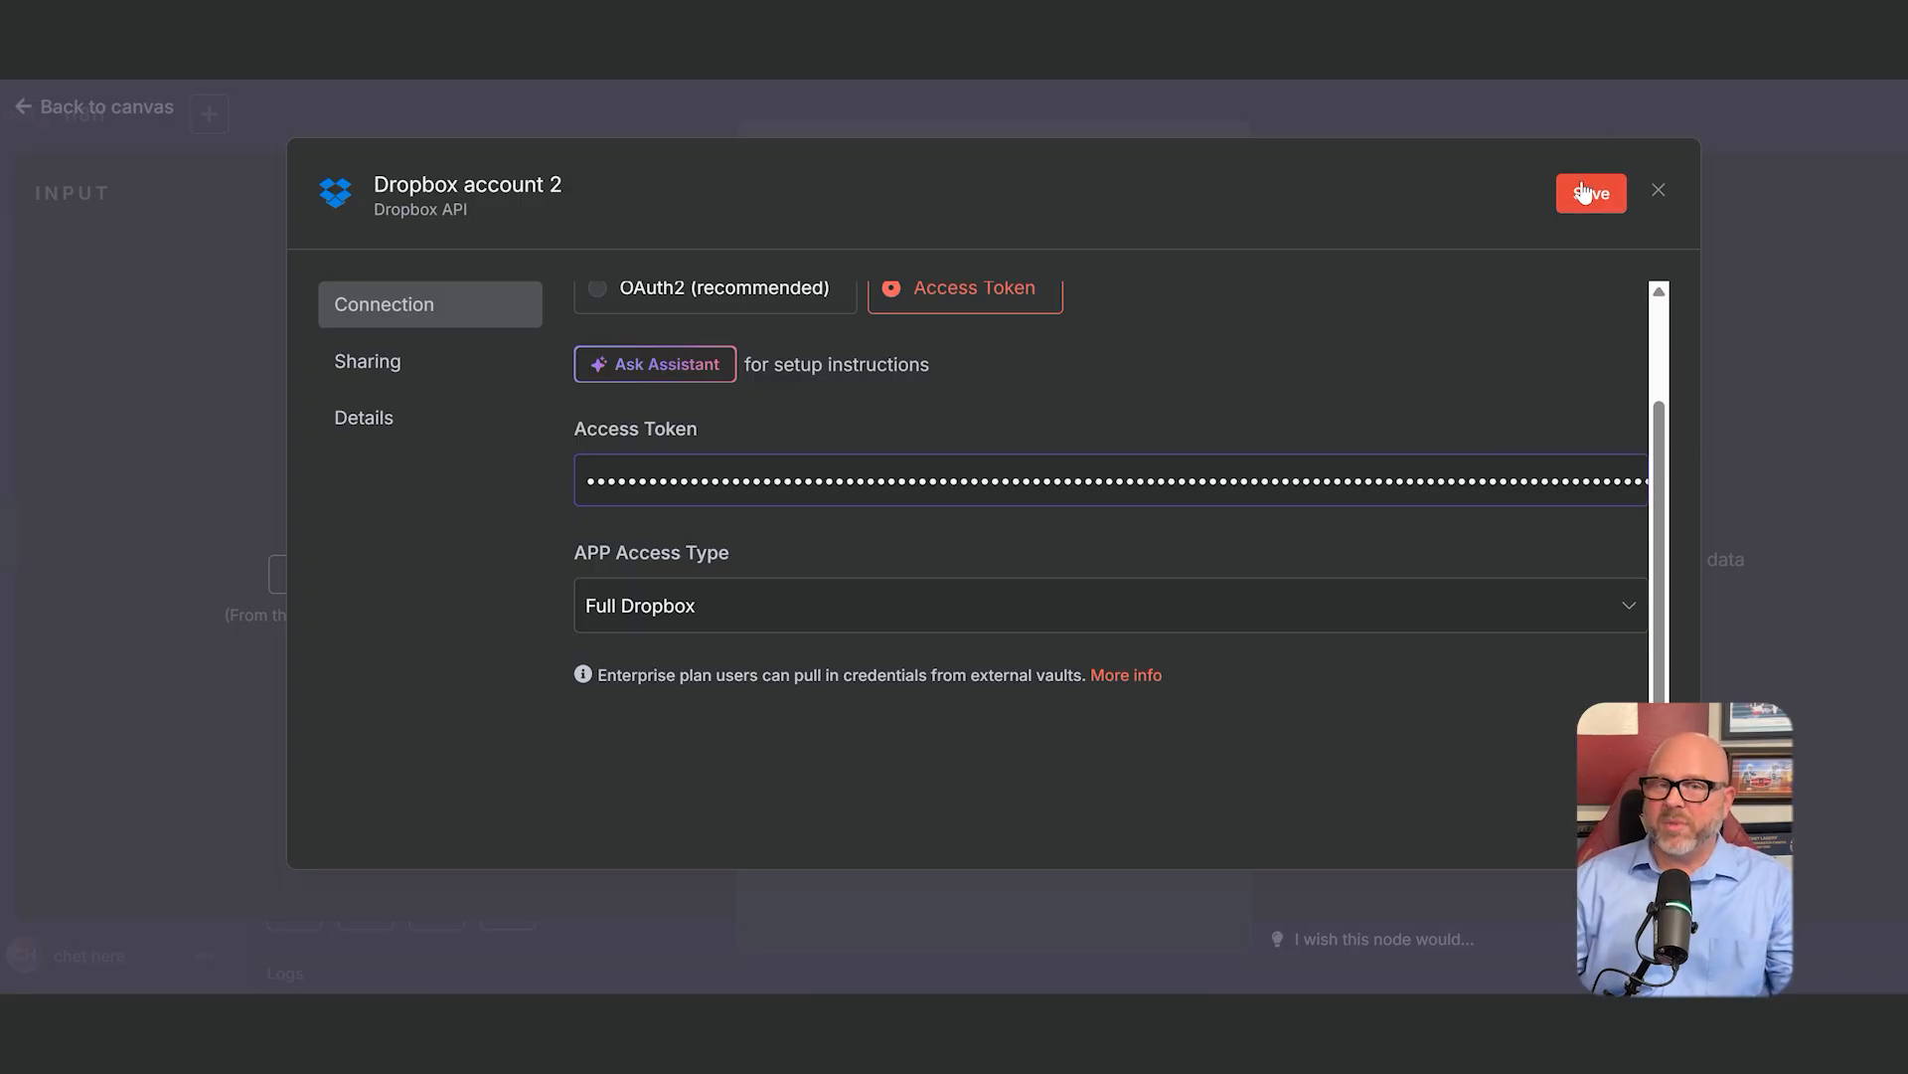
pyautogui.click(1589, 194)
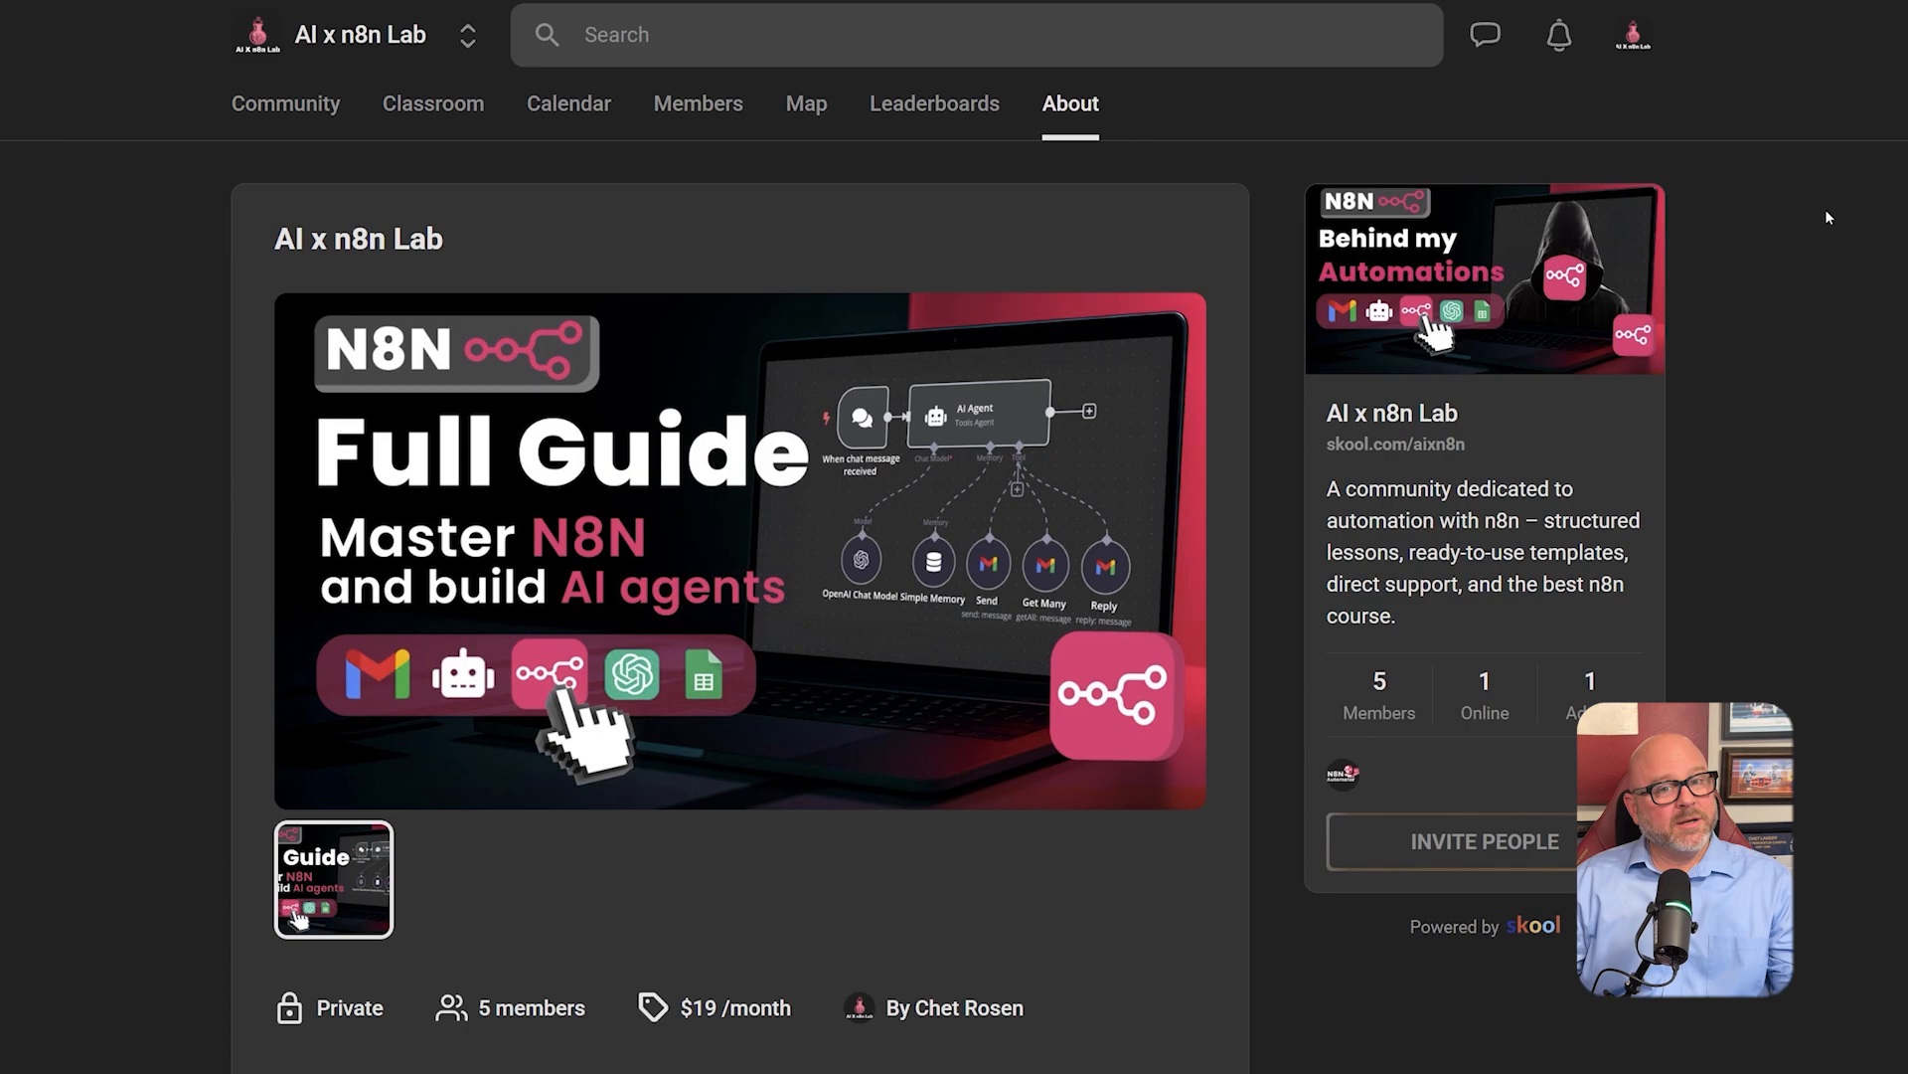
# Show the AI x n8n Lab Classroom and scroll past the first row of courses.
pyautogui.click(433, 103)
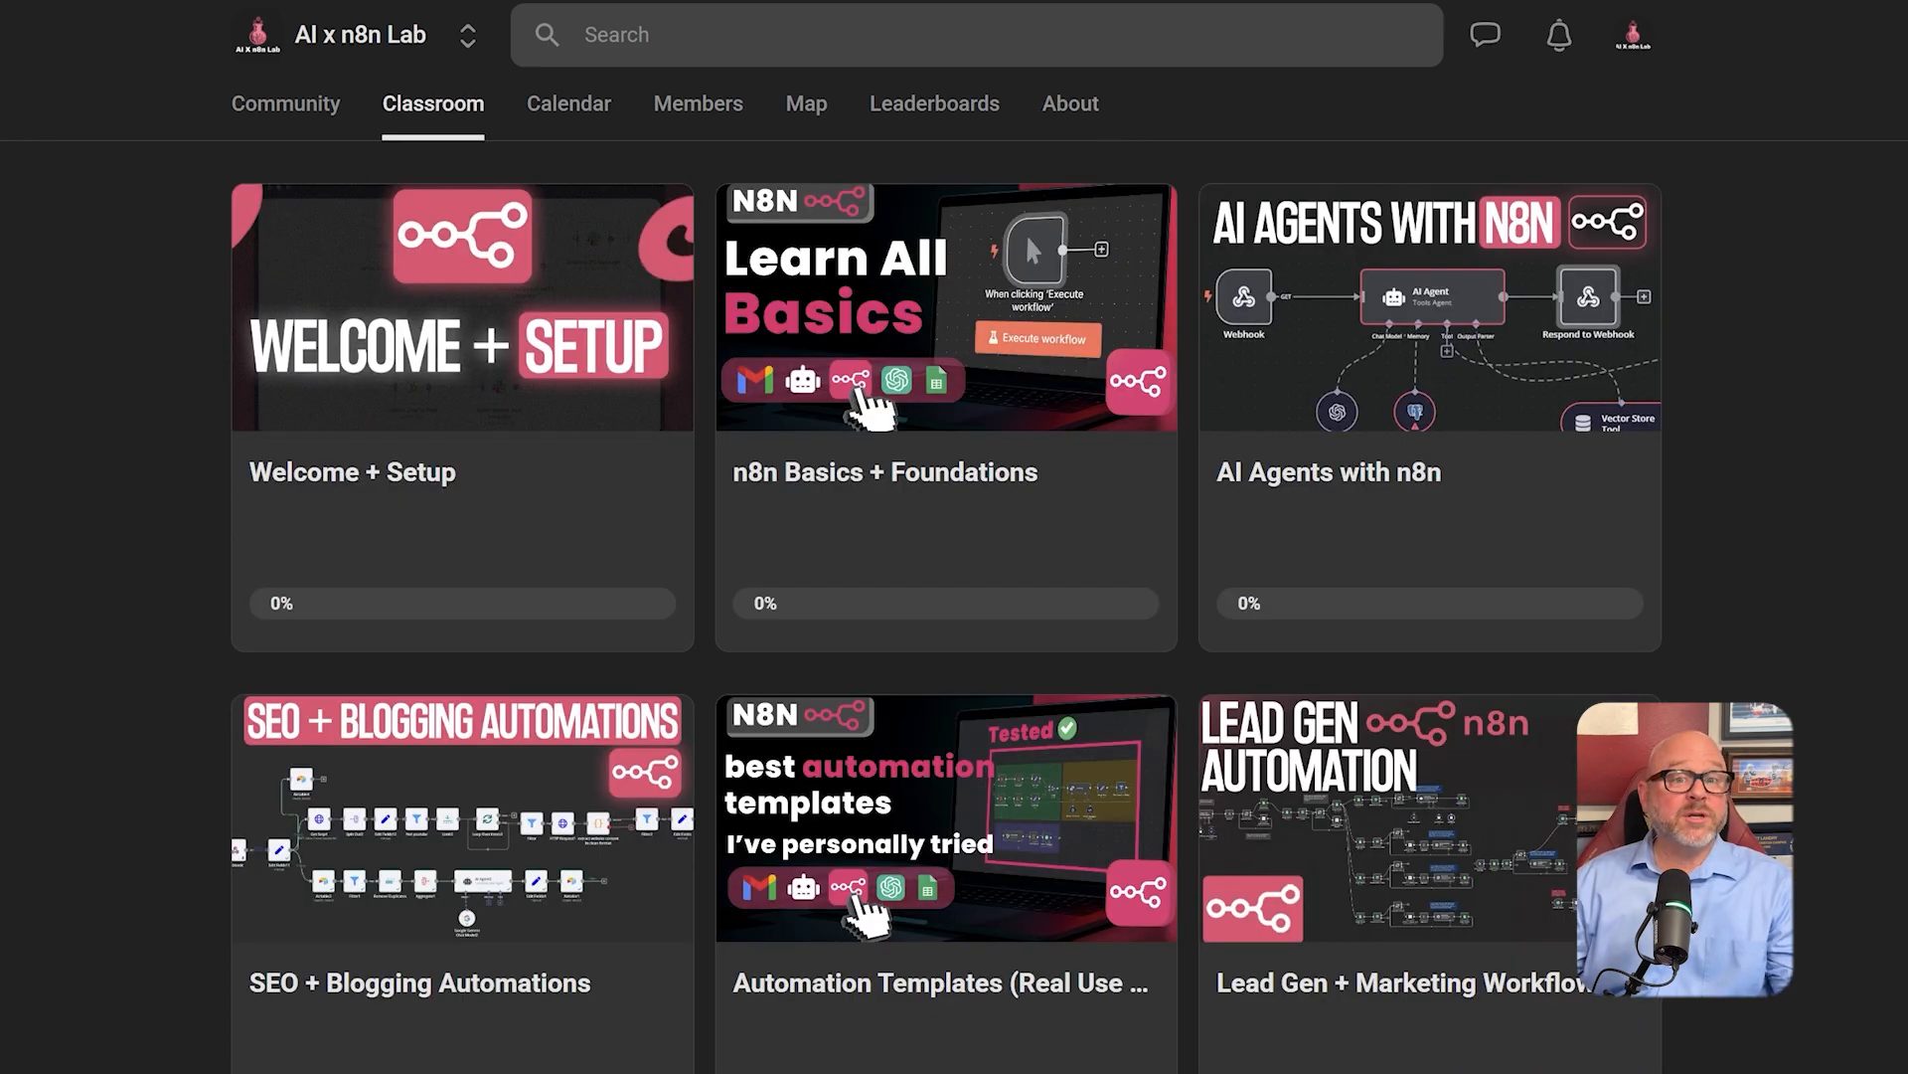
pyautogui.scroll(-3)
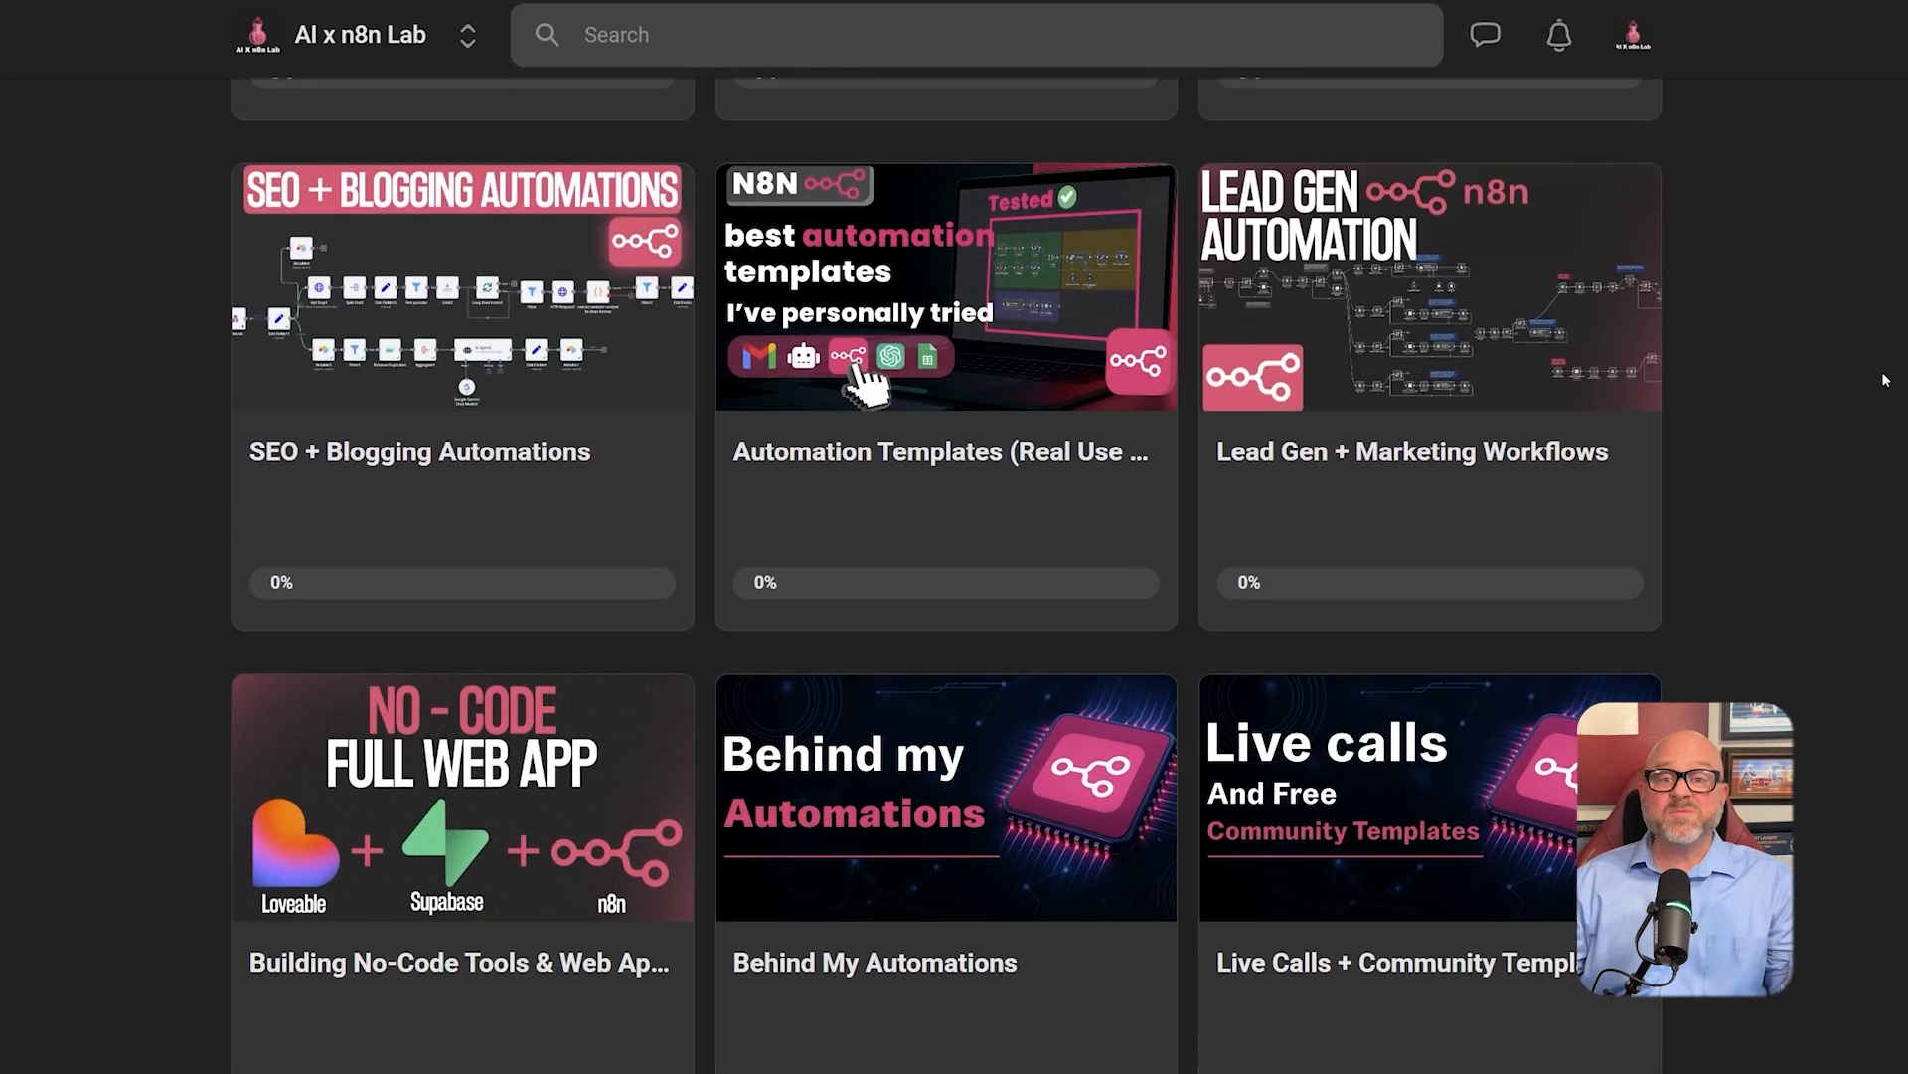